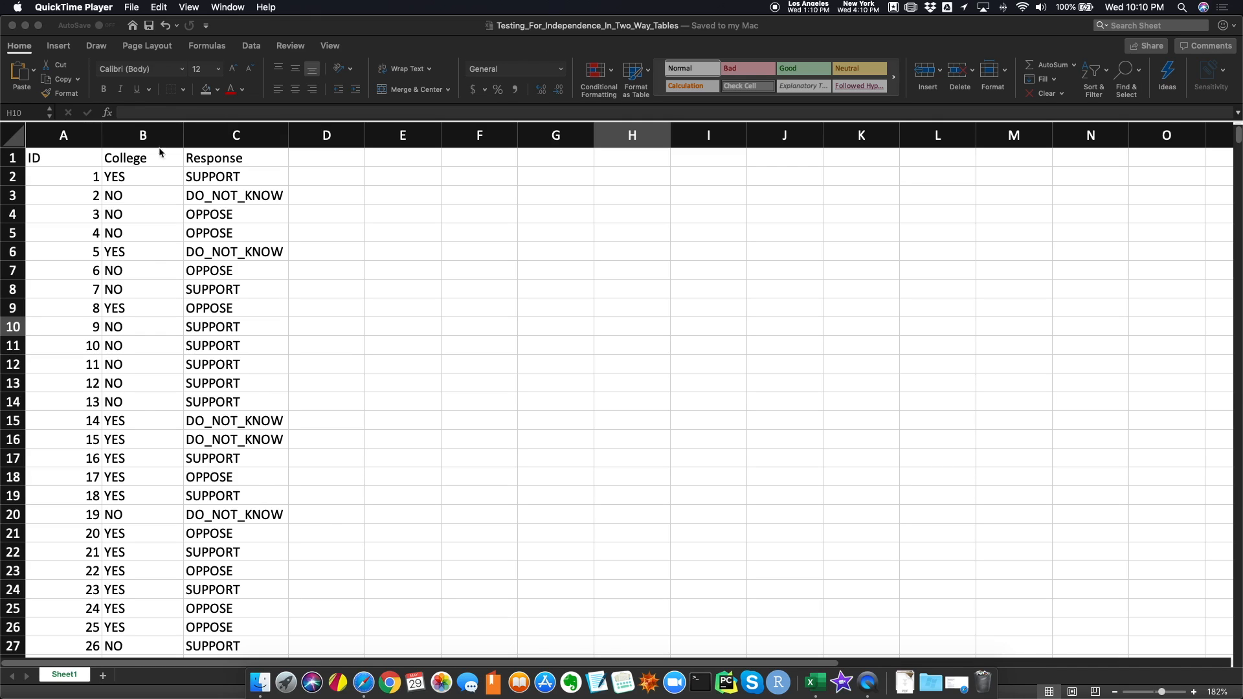
mouse_move(92, 177)
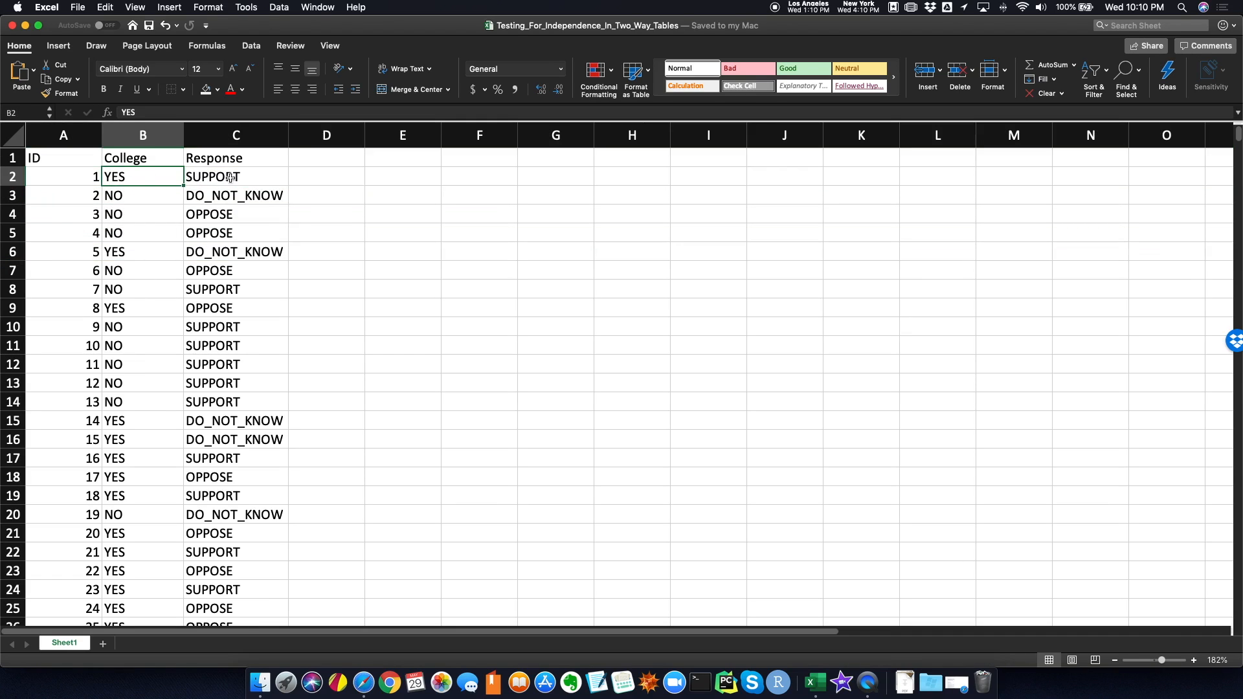
Review the first respondents' ID, College and Response values and scroll through the data.
left_click(235, 176)
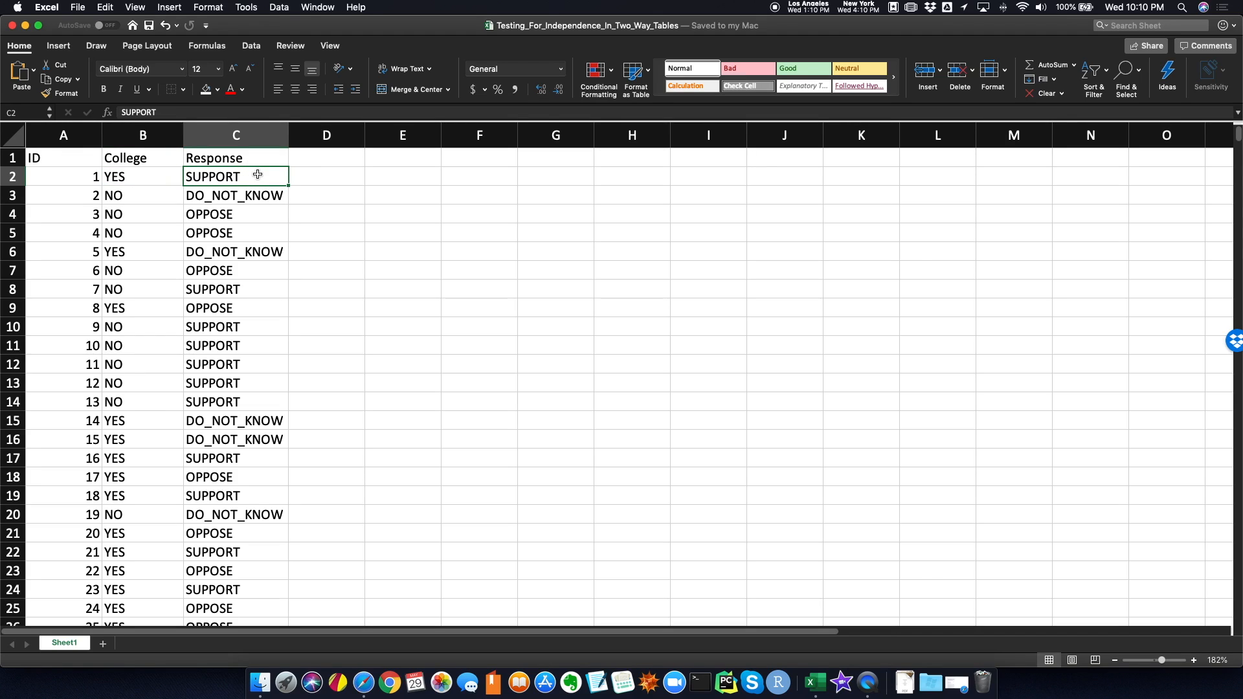
left_click(63, 195)
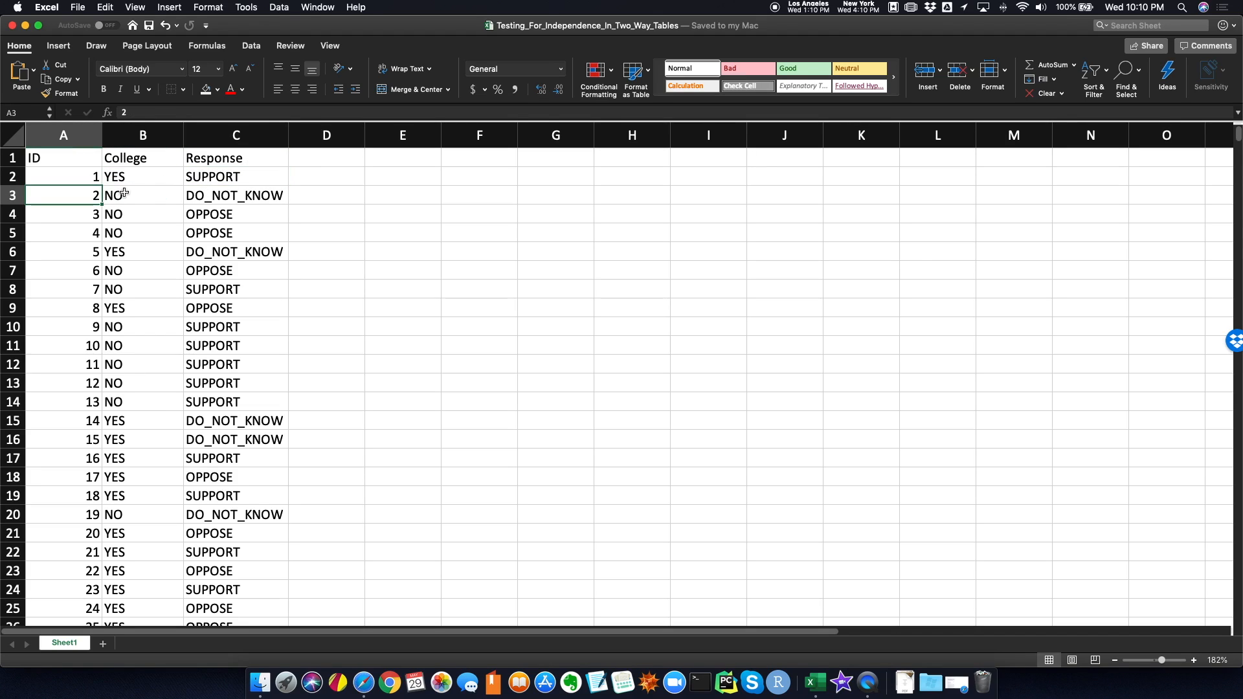
left_click(234, 195)
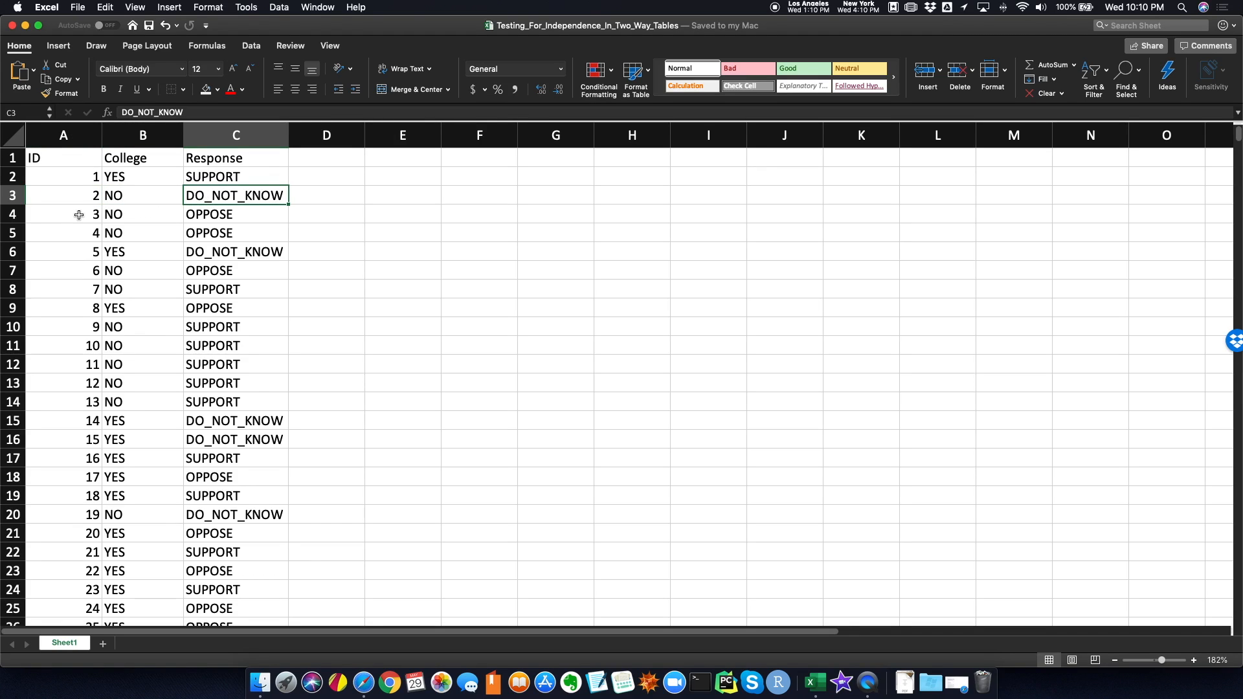
left_click(64, 215)
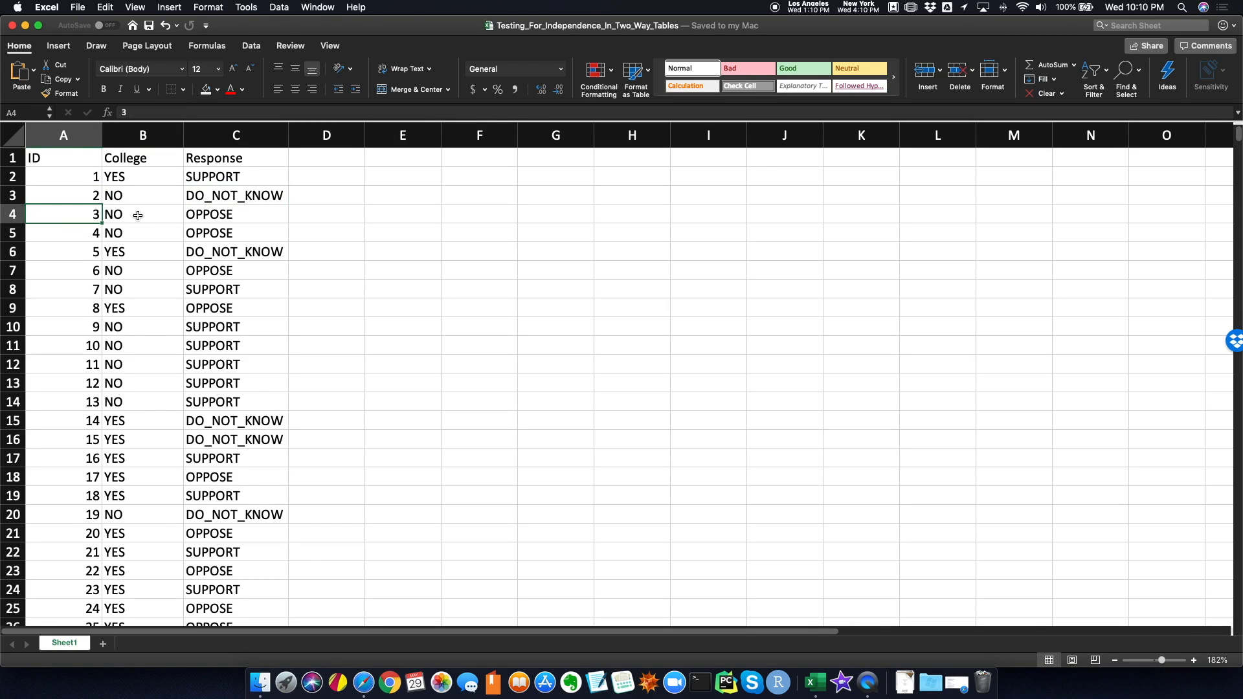
left_click(143, 214)
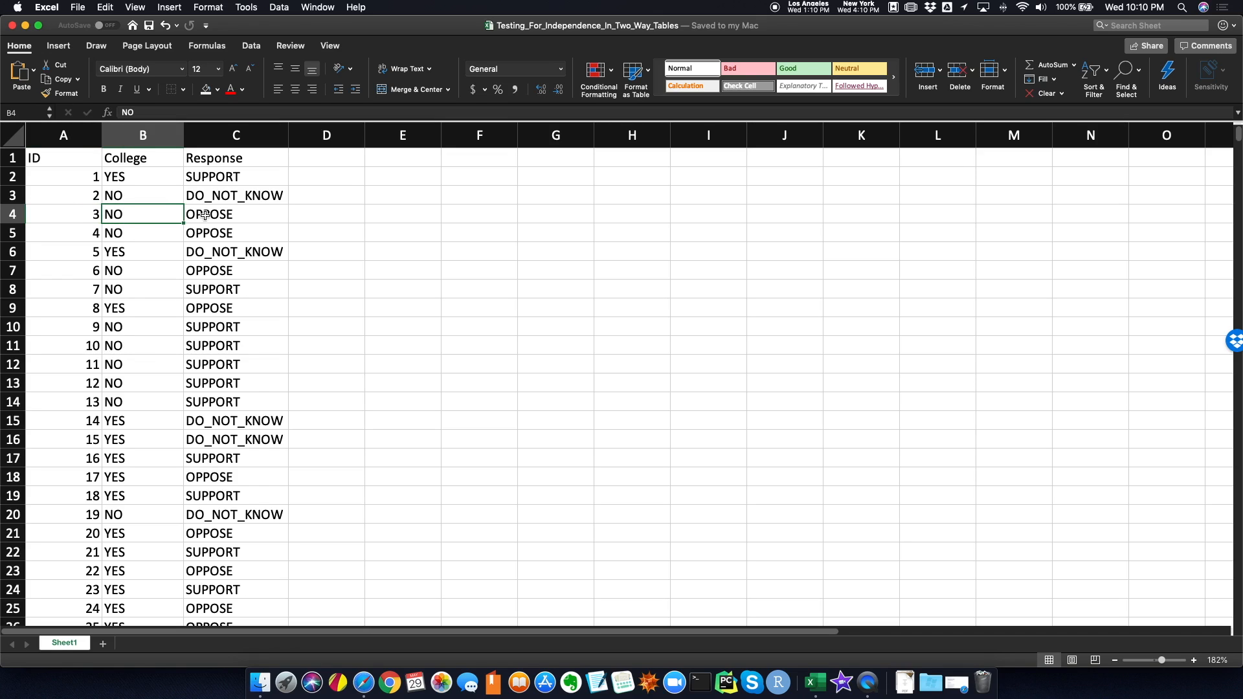
left_click(236, 214)
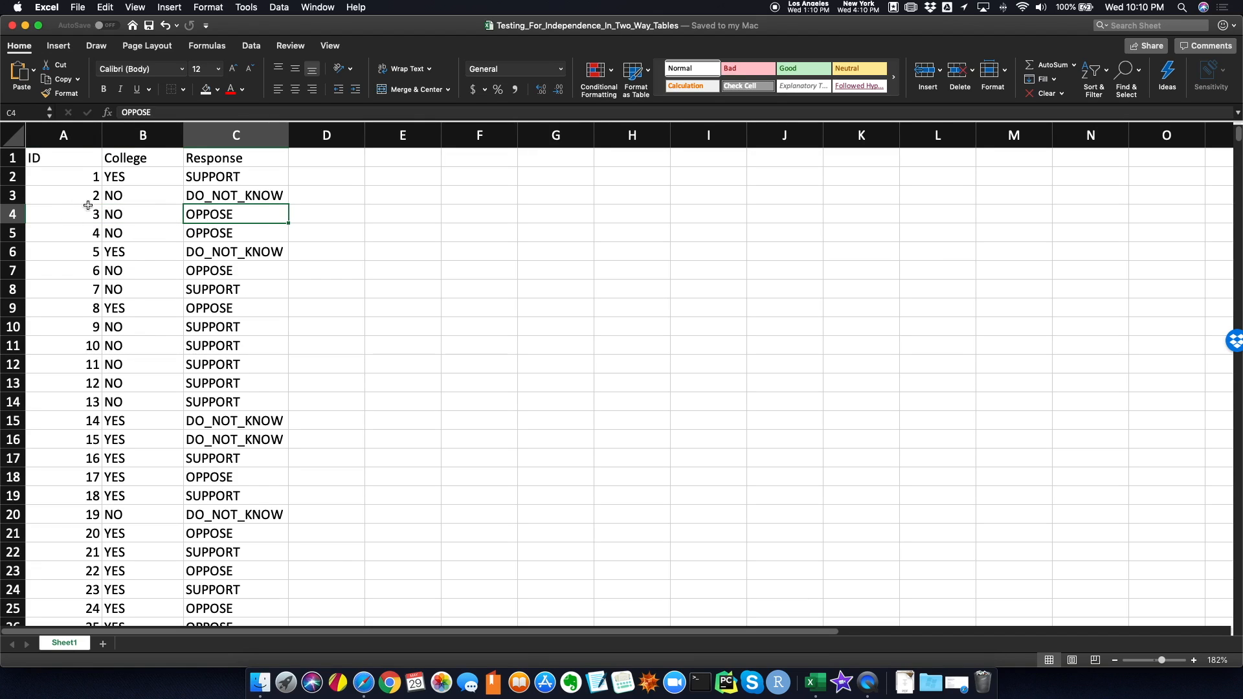
scroll("down", 3)
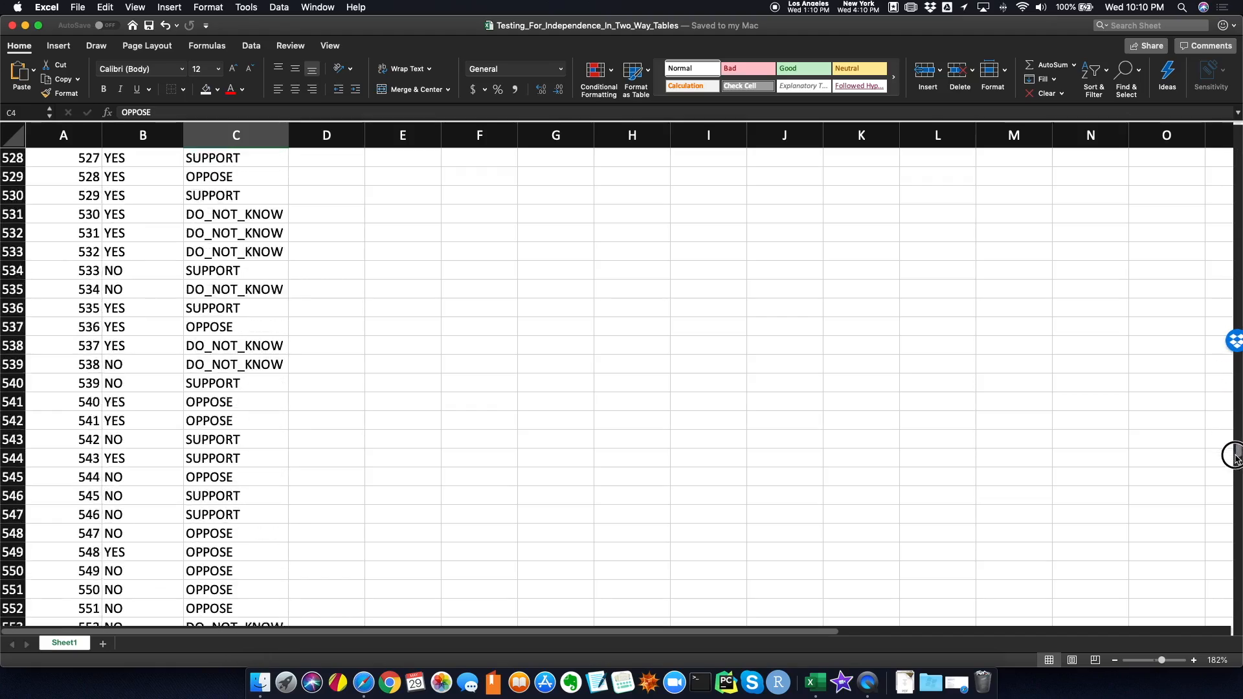
scroll("down", 3)
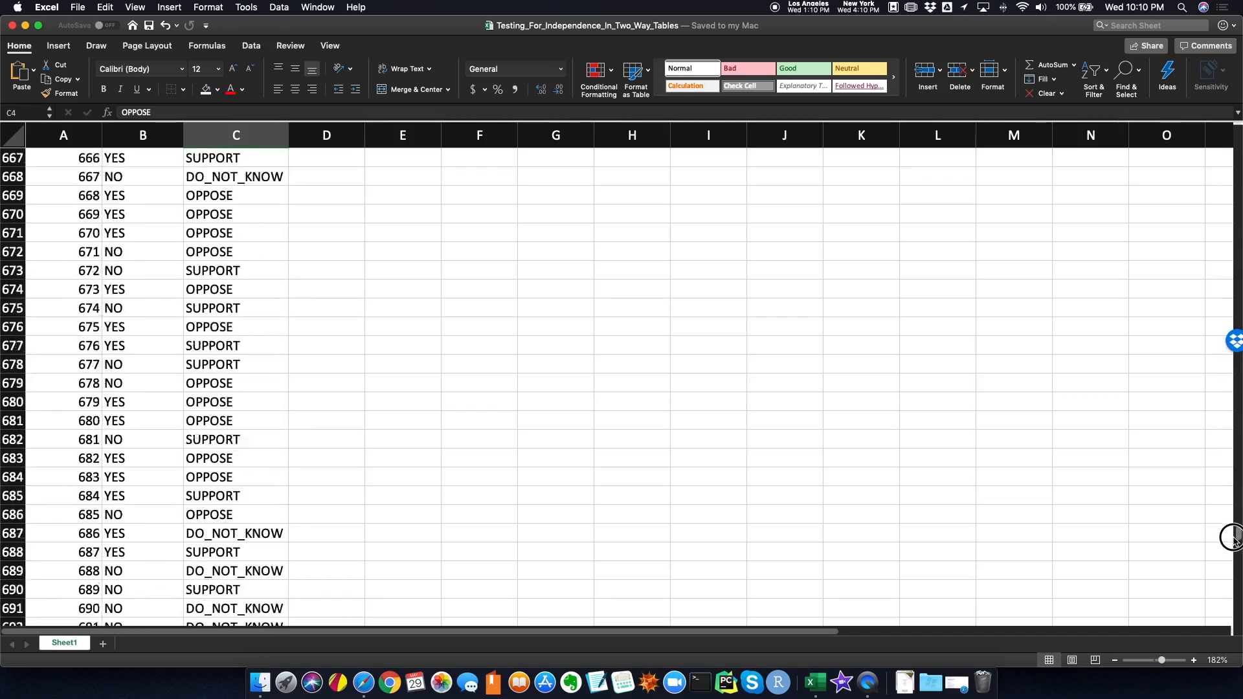
scroll("down", 3)
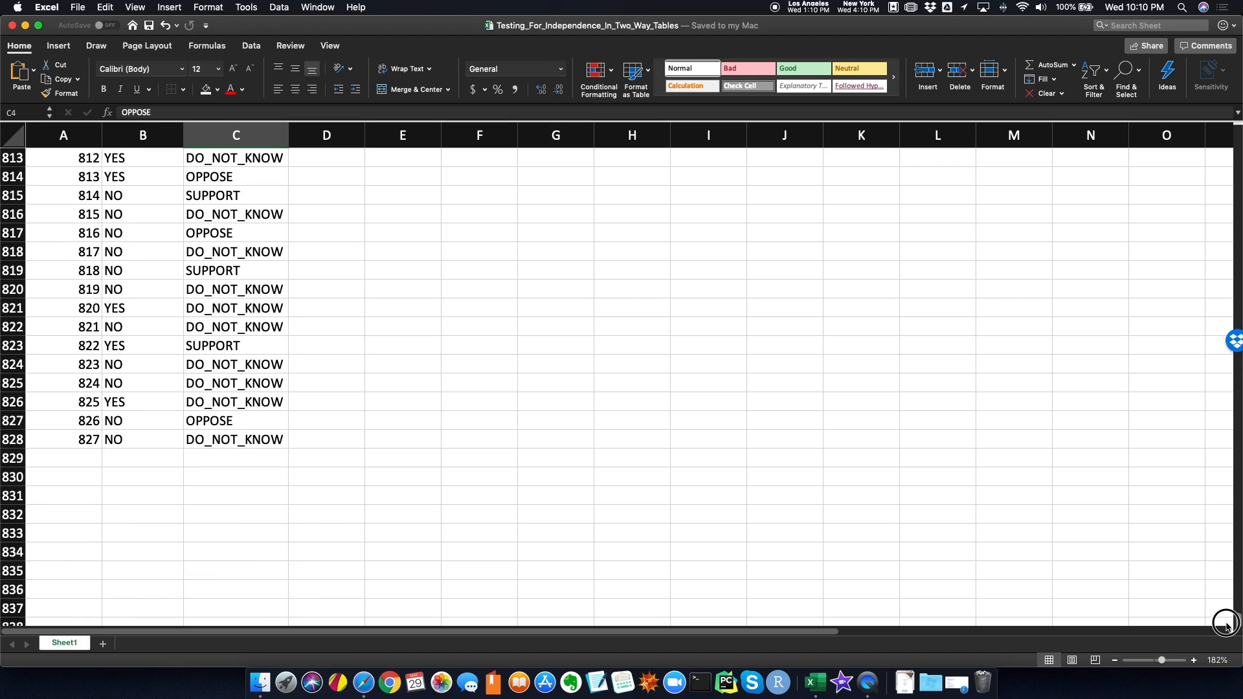
scroll("up", 3)
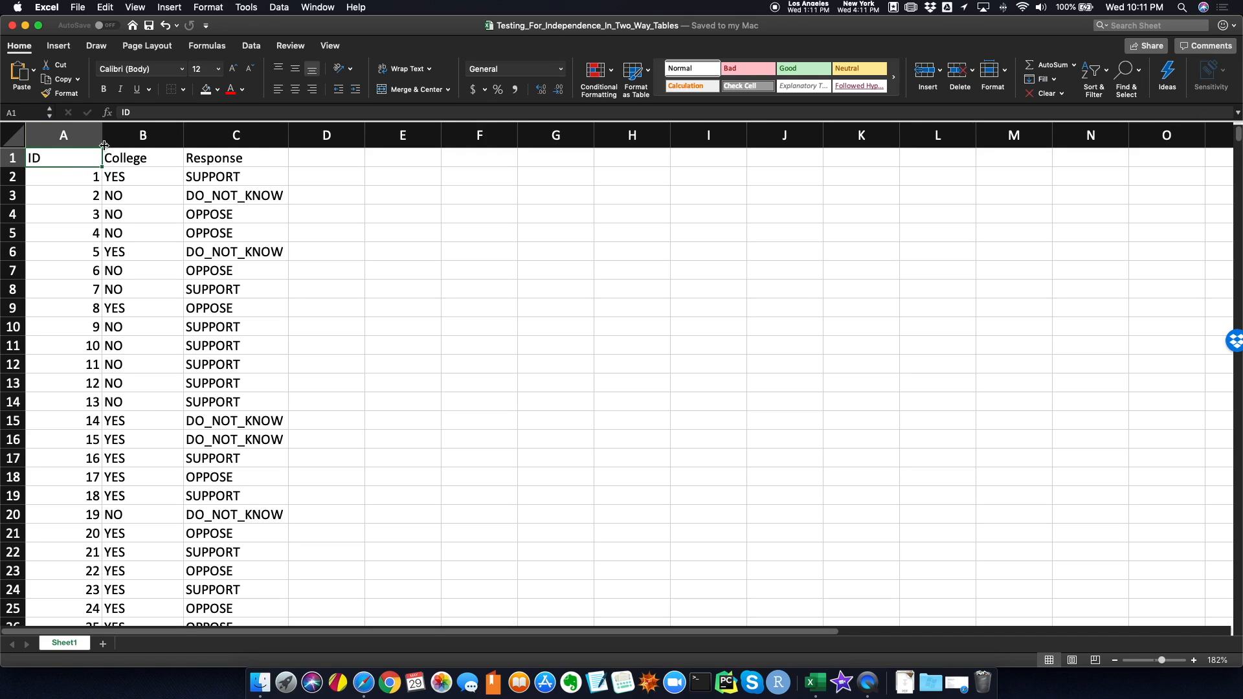
Convert A1:C828 into a table with headers, turn off filter buttons, and confirm the name Table1.
left_click(57, 45)
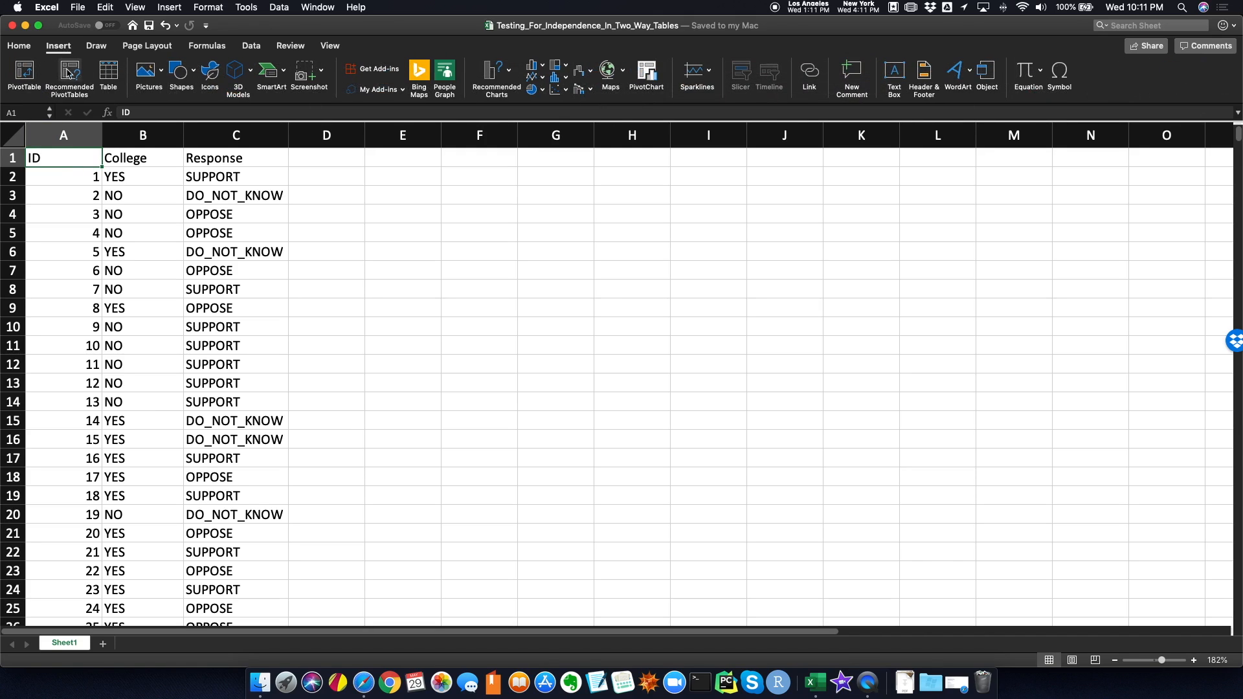
left_click(108, 73)
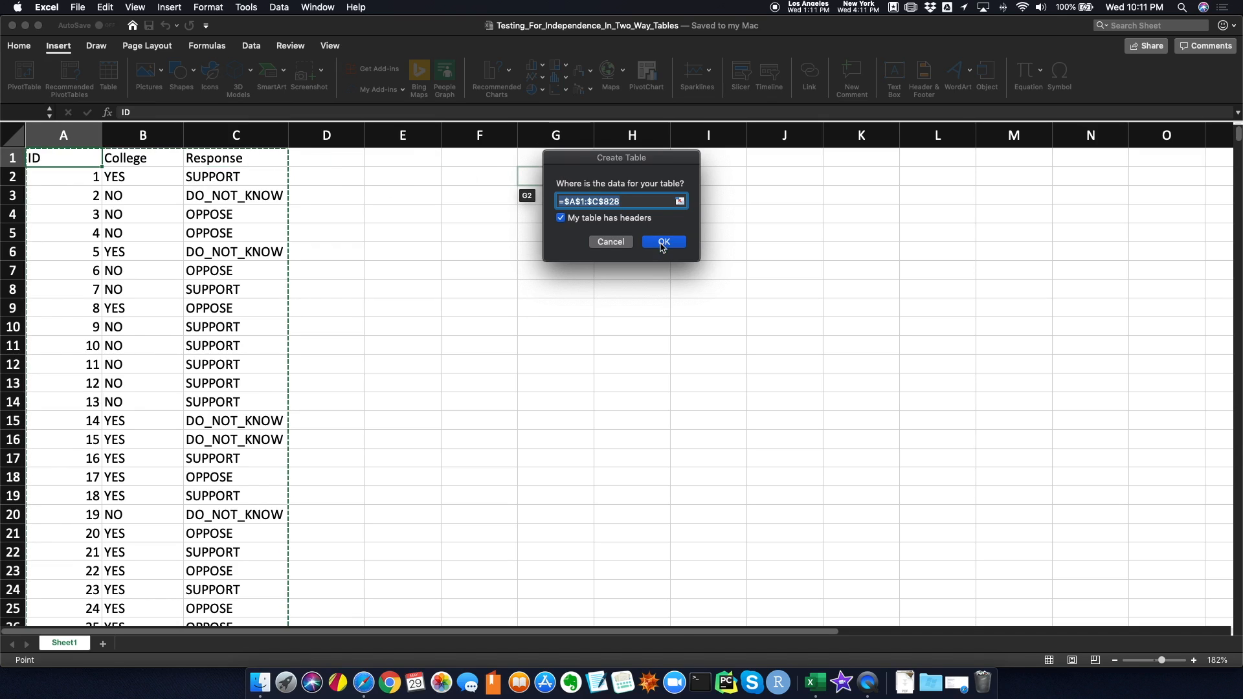
left_click(663, 241)
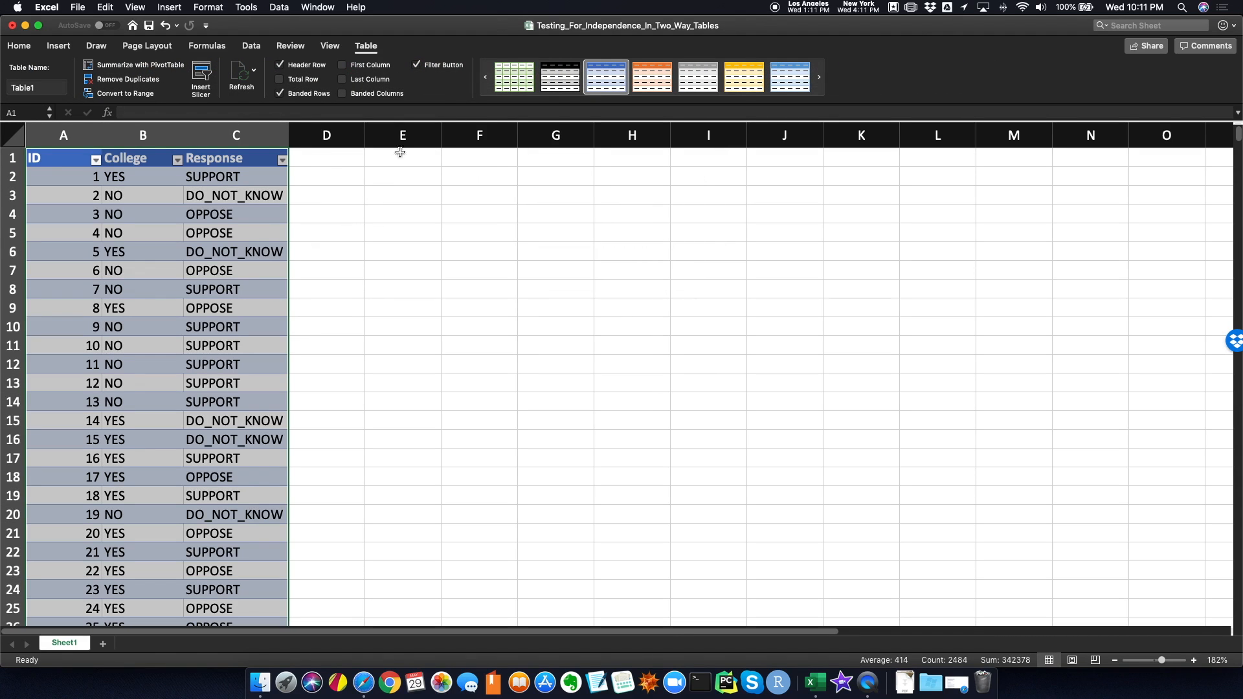
left_click(416, 64)
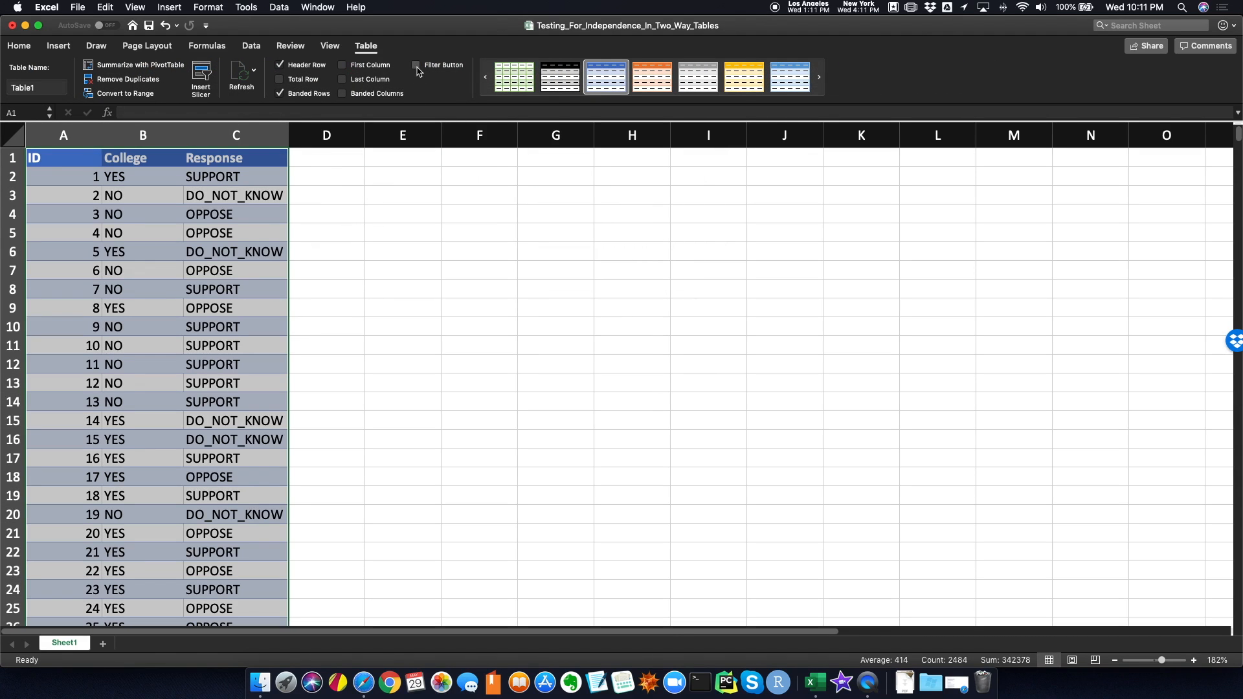
left_click(414, 65)
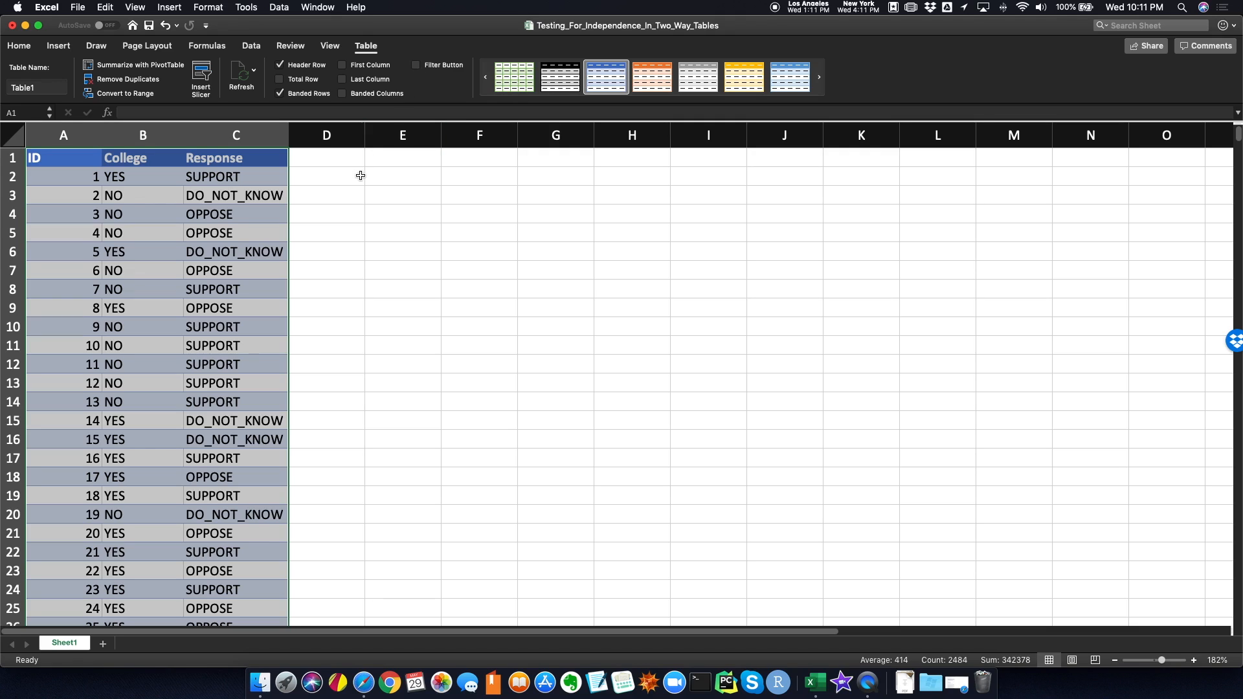
left_click(326, 176)
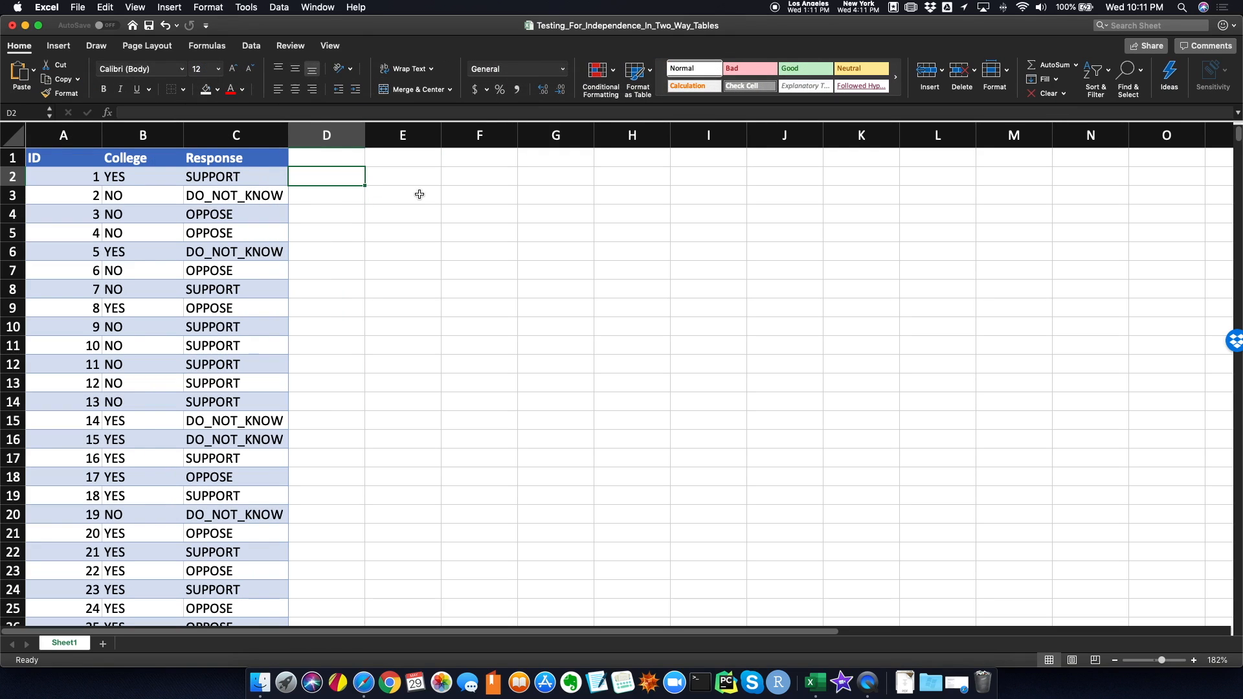
left_click(63, 158)
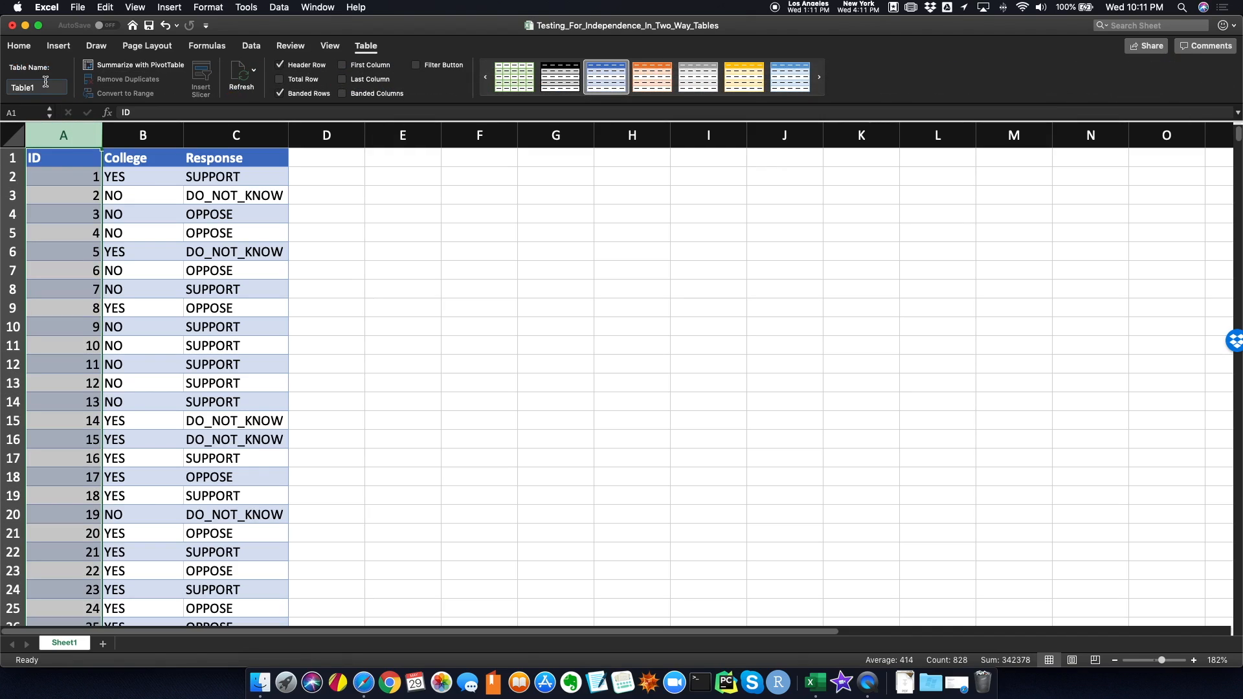
left_click(36, 86)
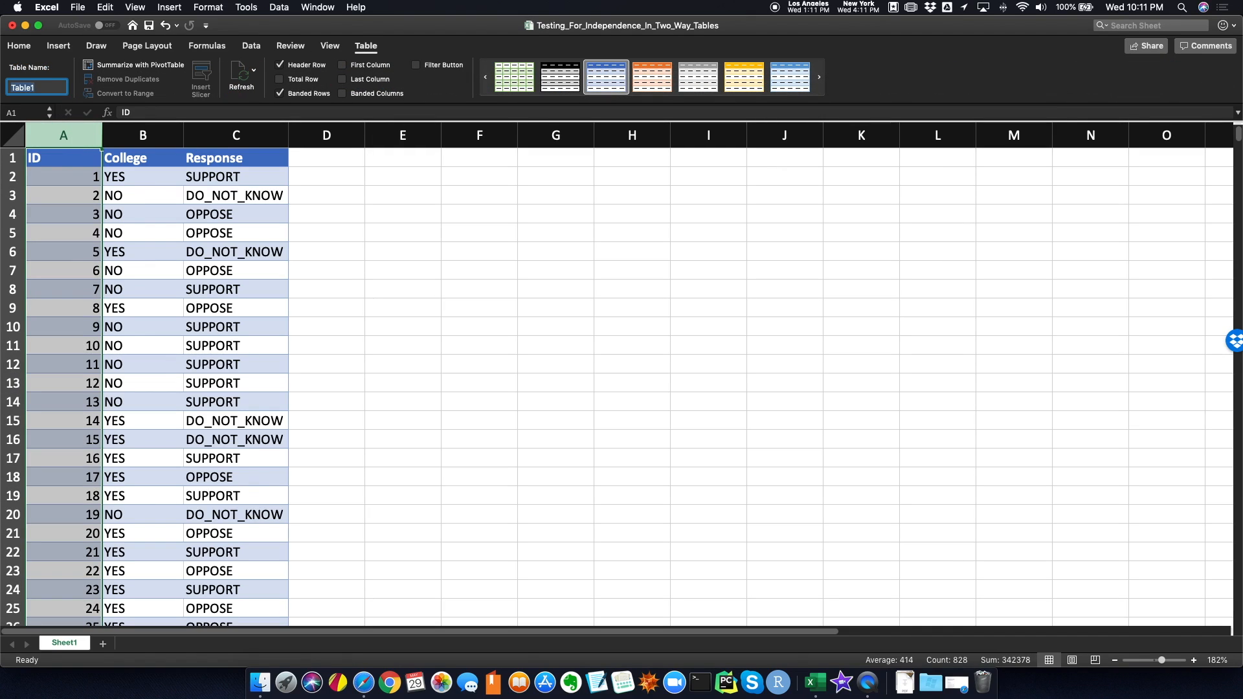
mouse_move(139, 64)
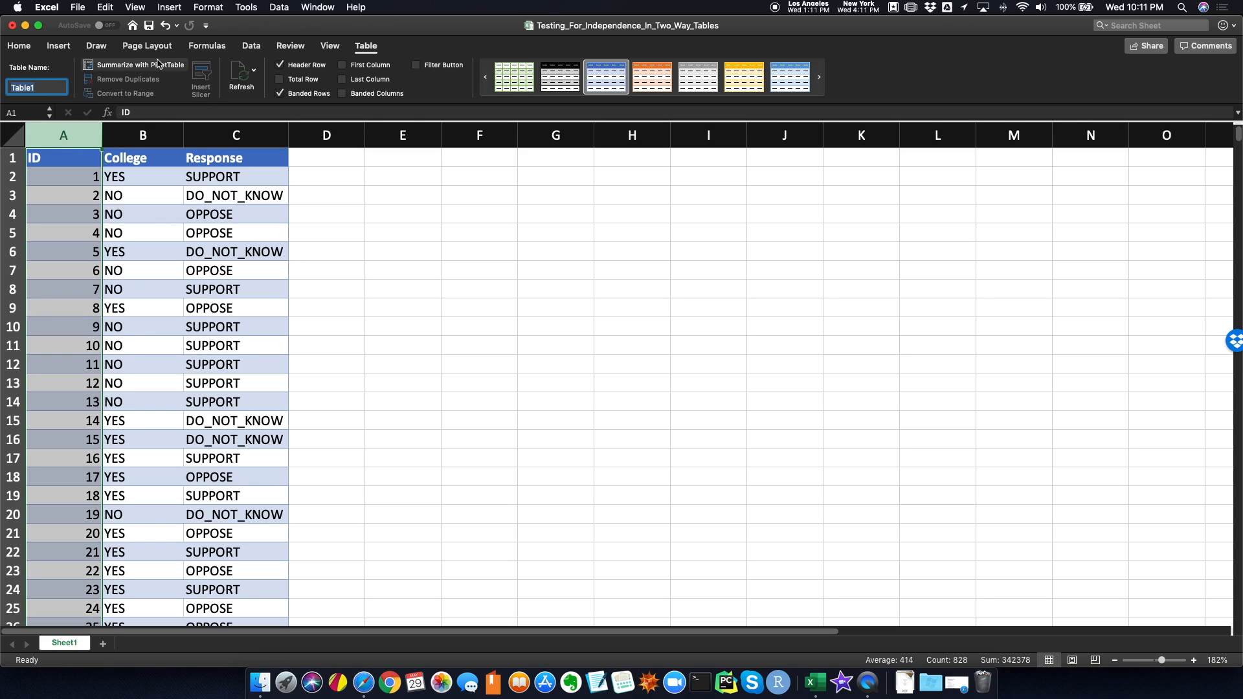
Insert a PivotTable sourced from Table1, placed on the existing worksheet at cell E1.
left_click(57, 45)
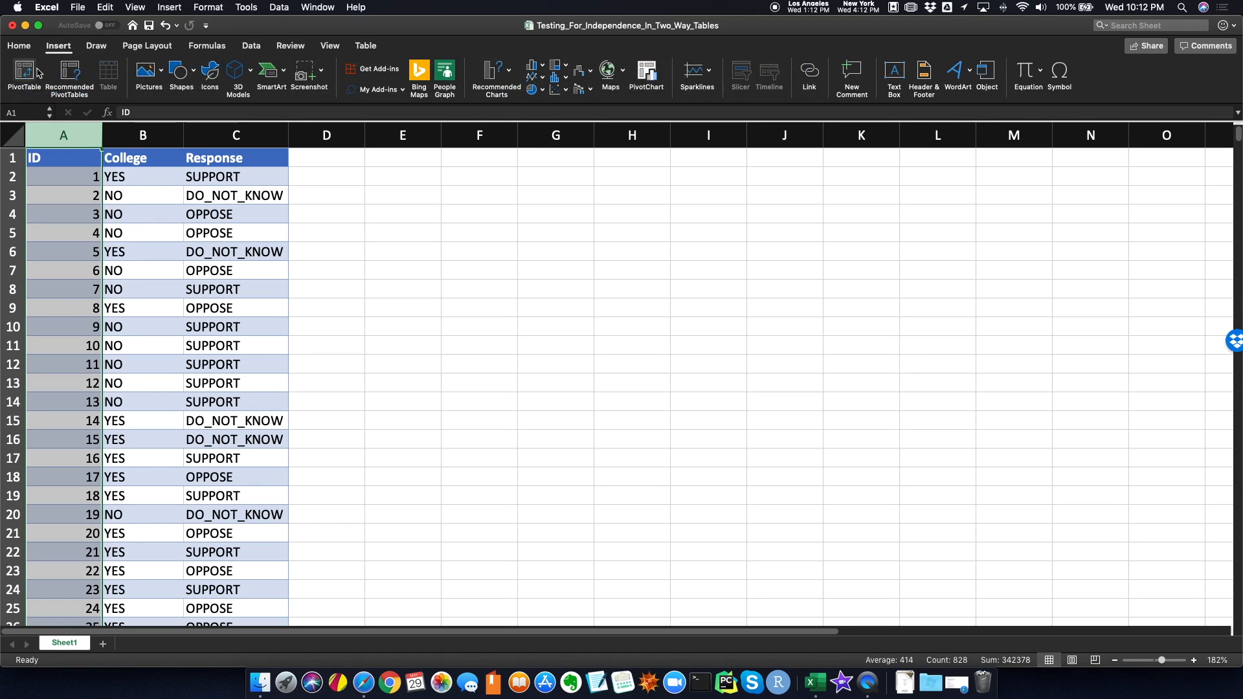
left_click(24, 74)
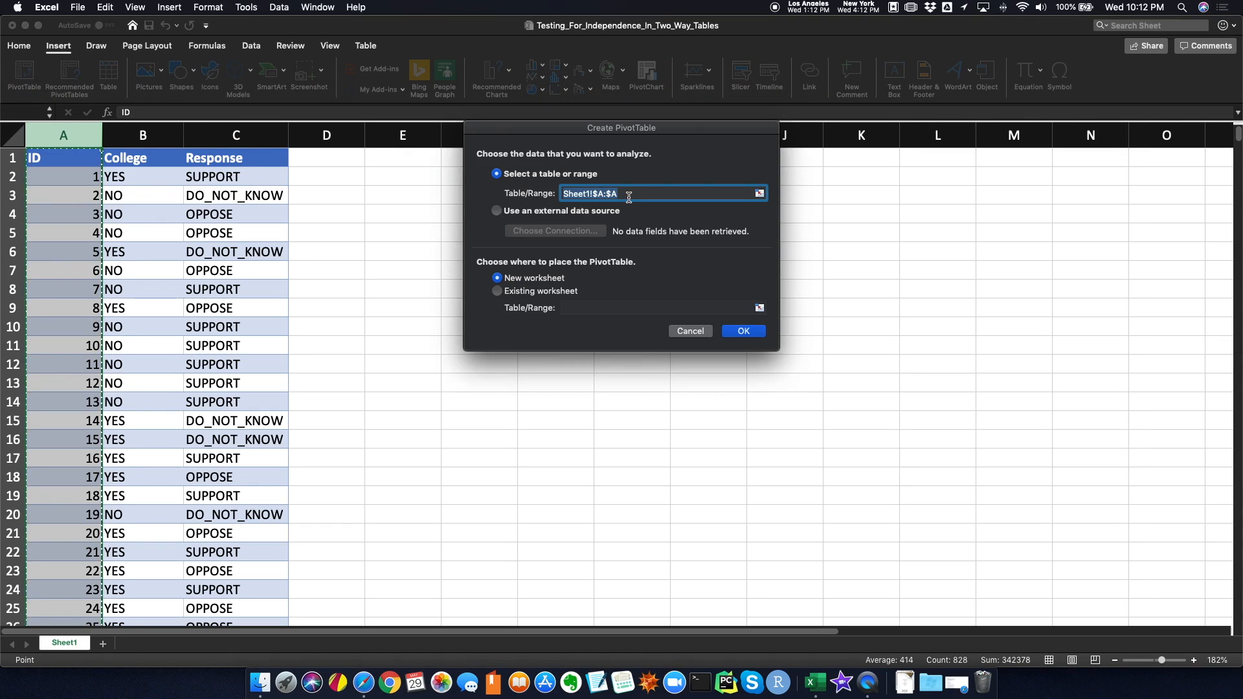
type("Table1")
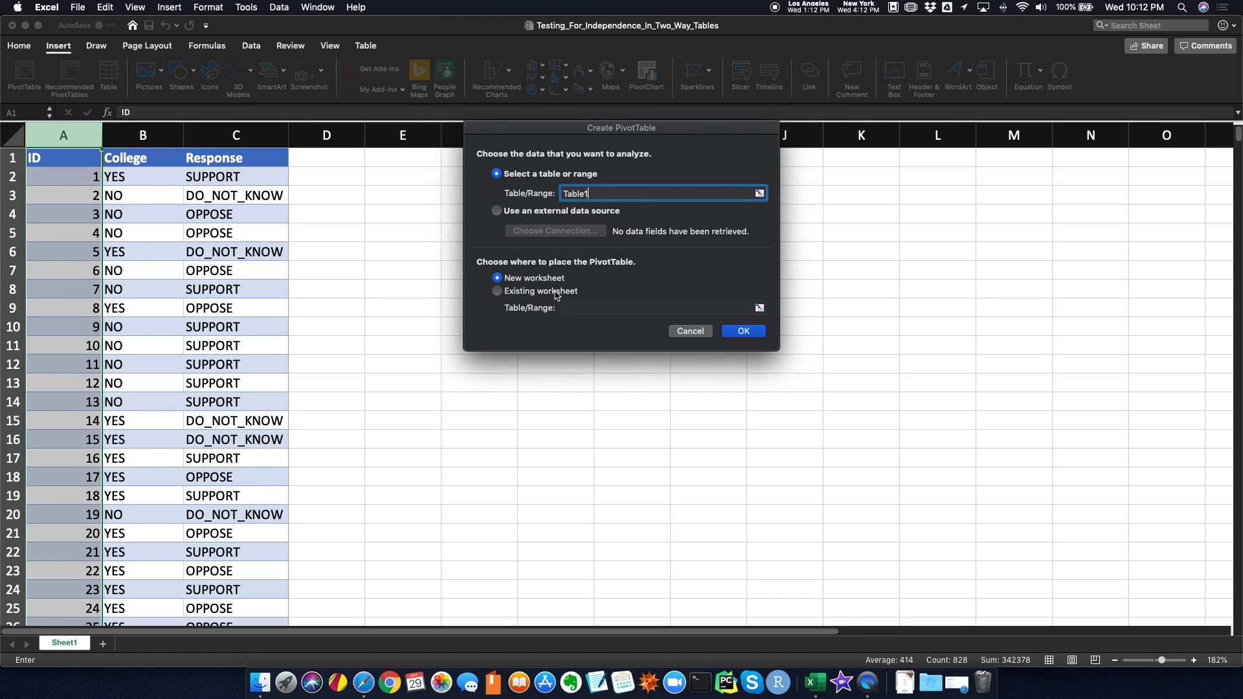
left_click(497, 291)
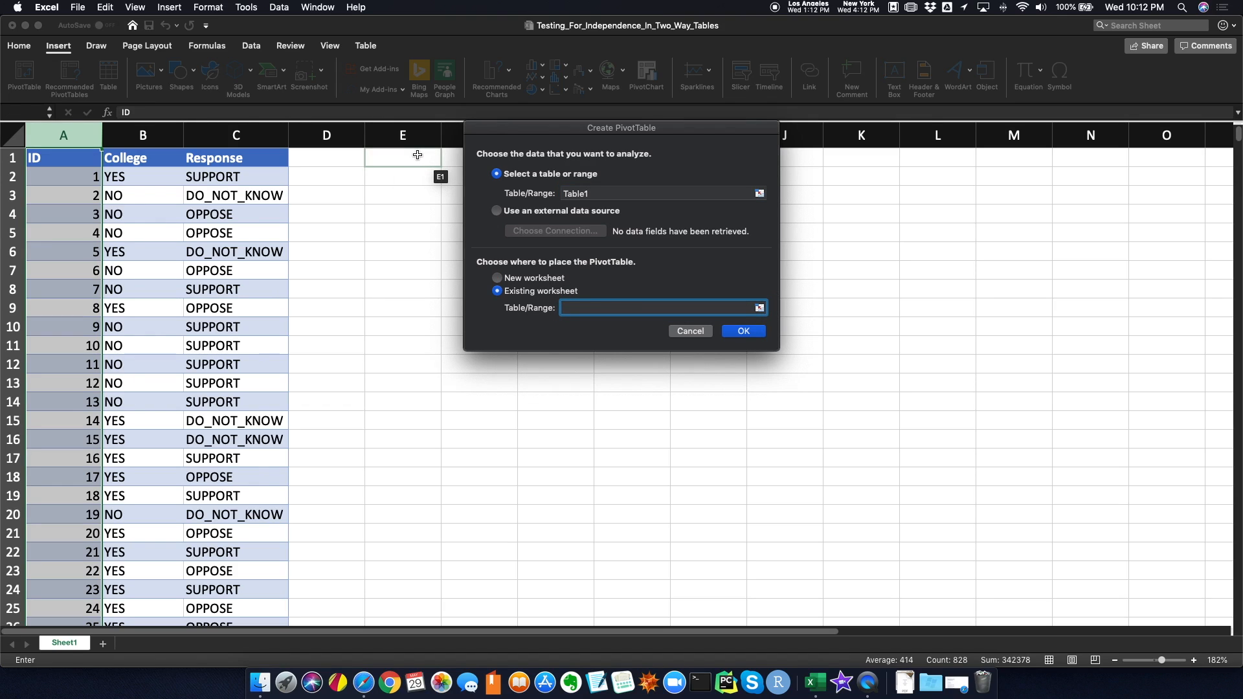
left_click(402, 156)
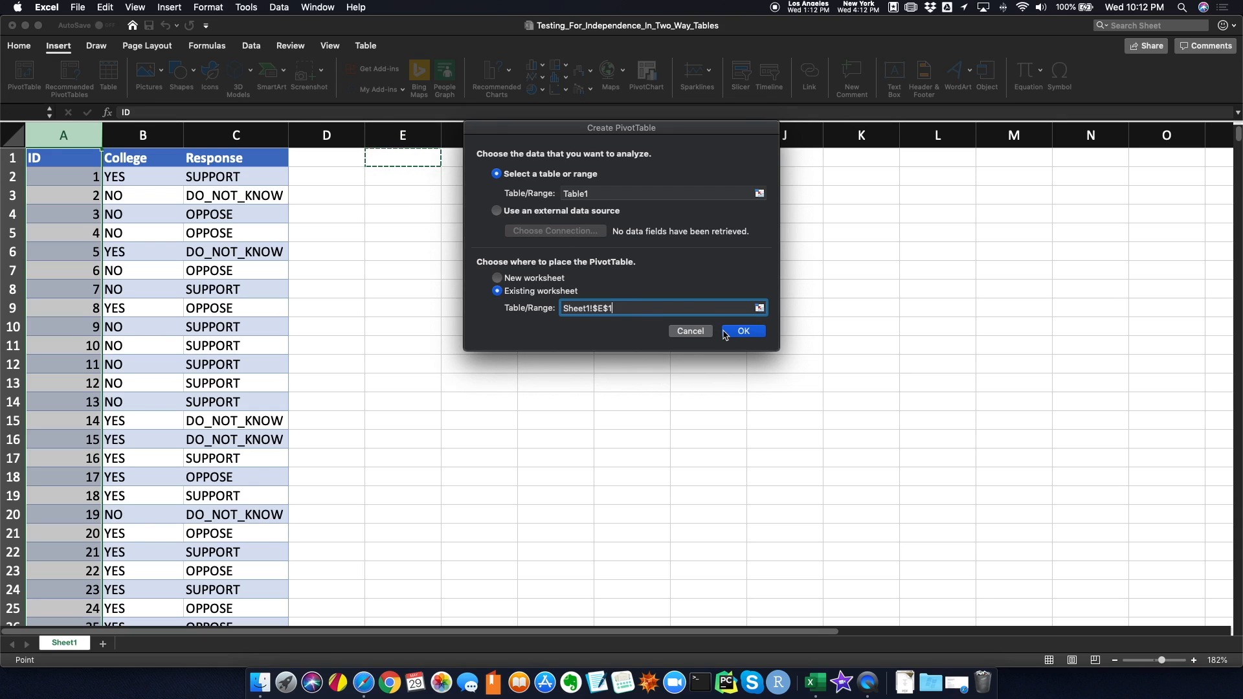
left_click(742, 331)
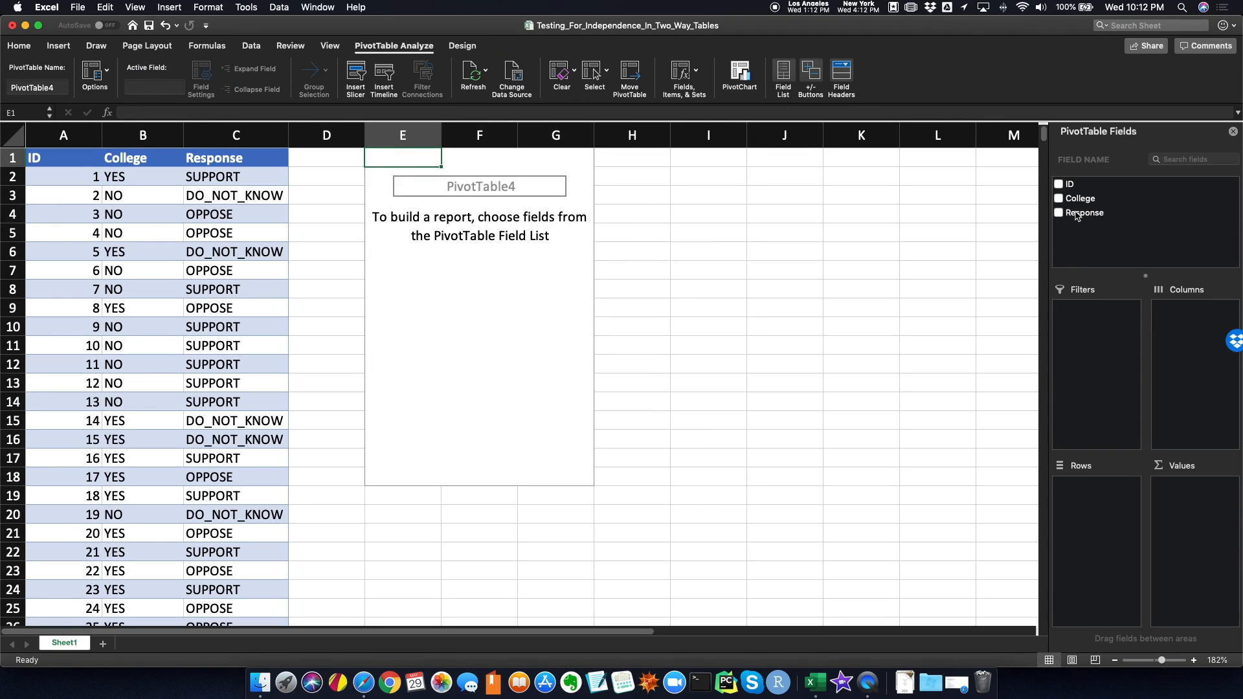
Lay out the pivot with College as columns, Response as rows, and Count of College as values.
left_click(1081, 198)
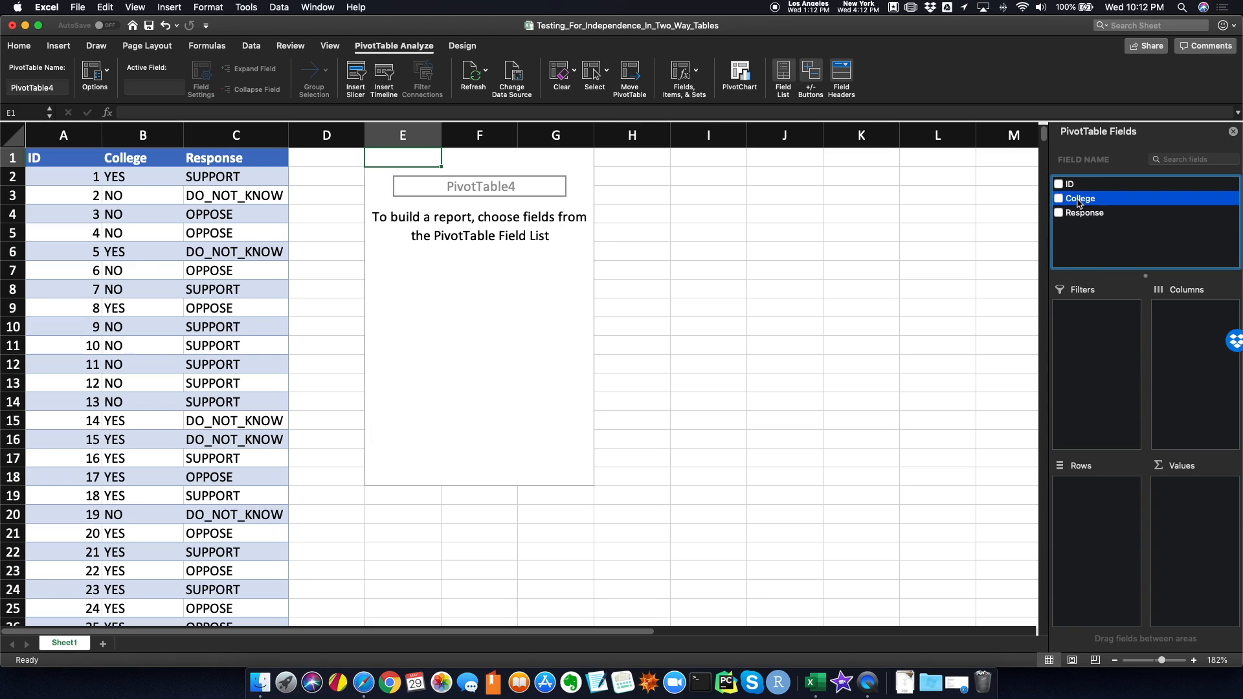
left_click(1060, 198)
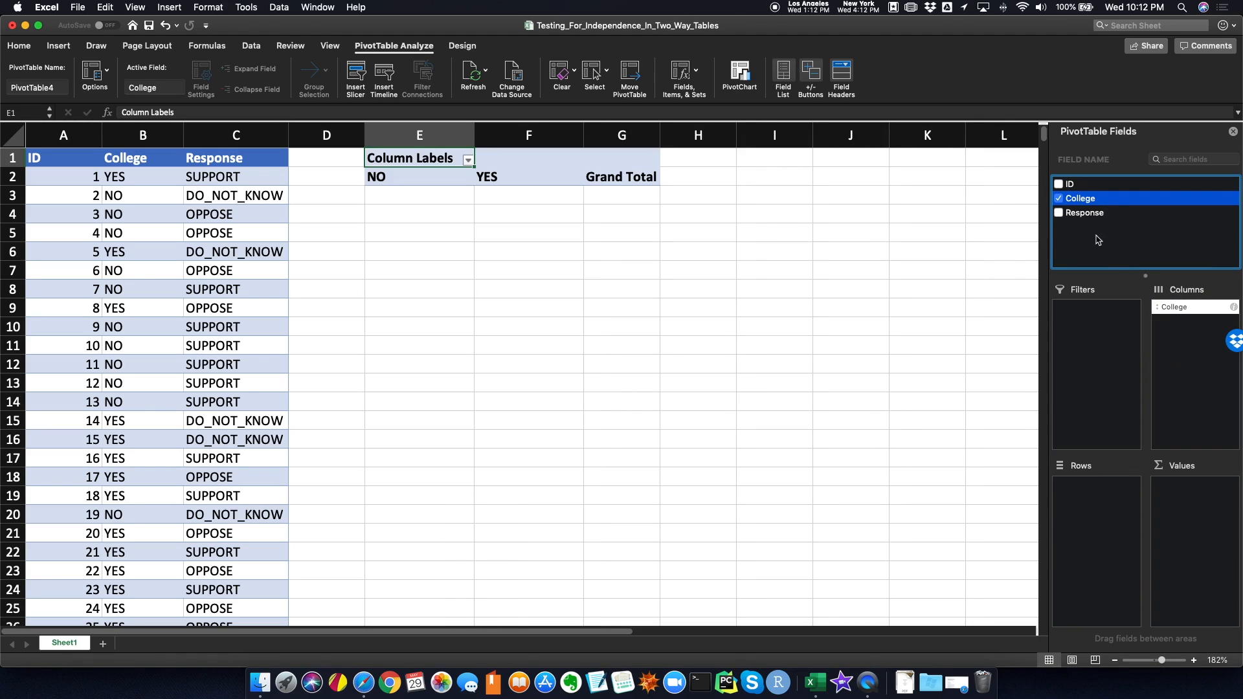
left_click_drag(1084, 212, 1090, 524)
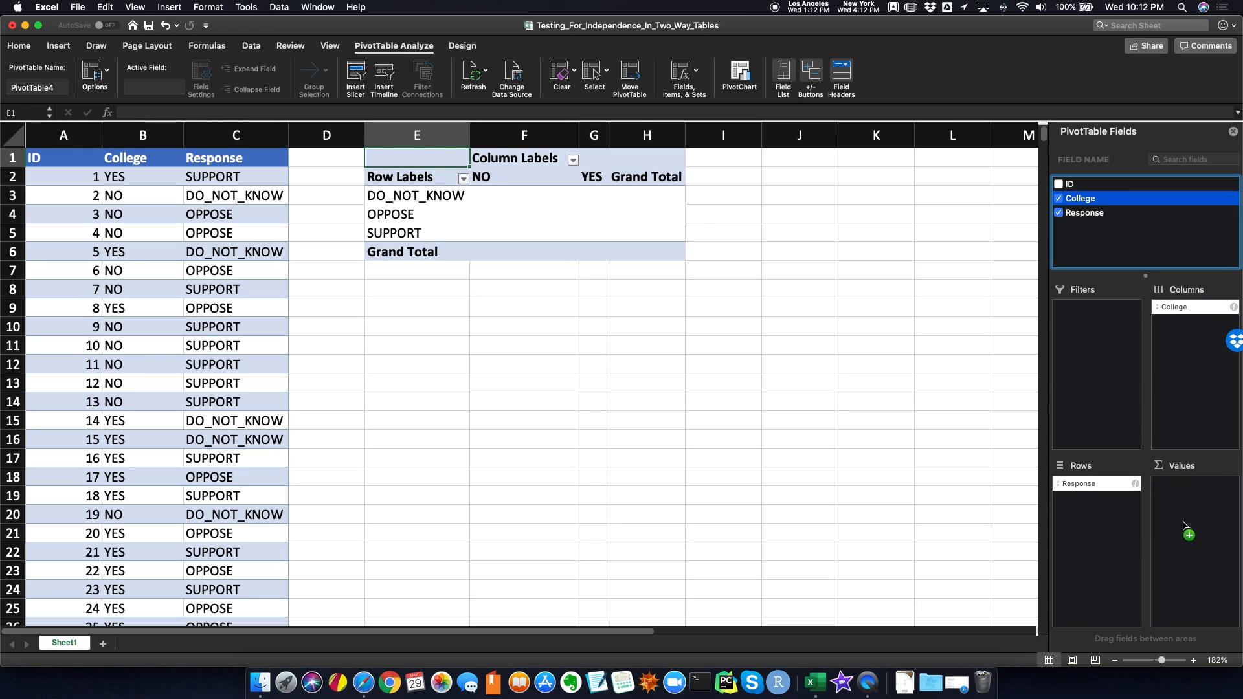
left_click_drag(1081, 197, 1187, 483)
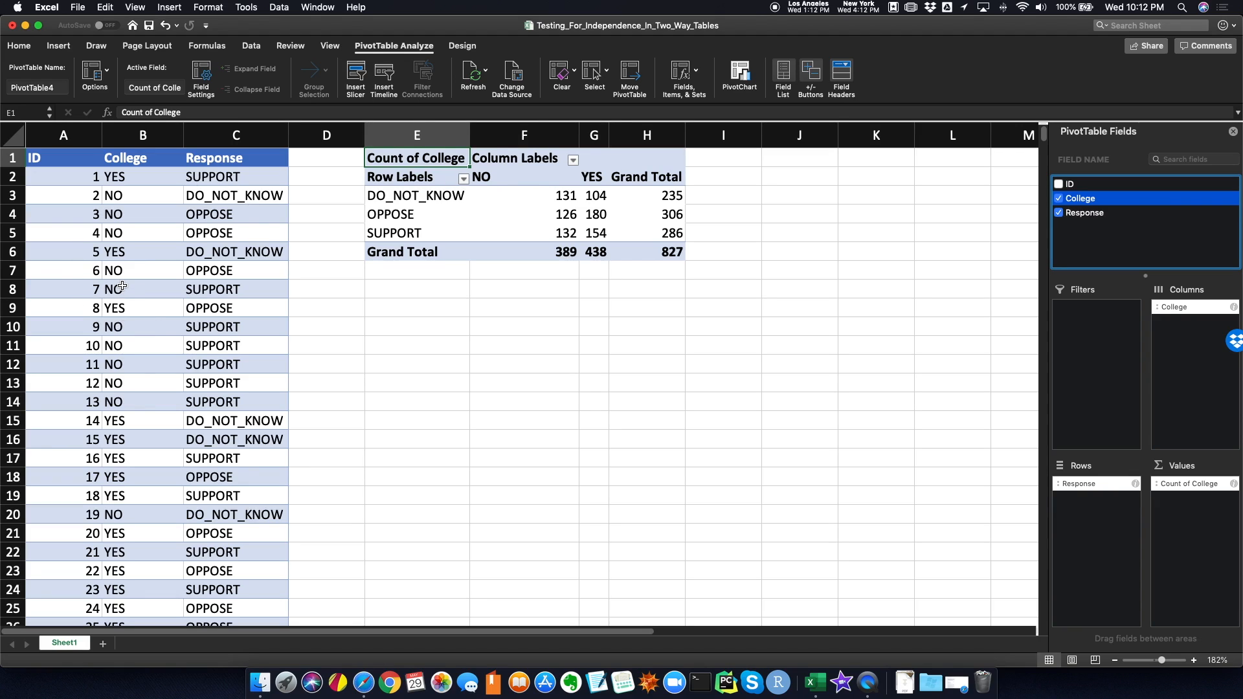
left_click(523, 195)
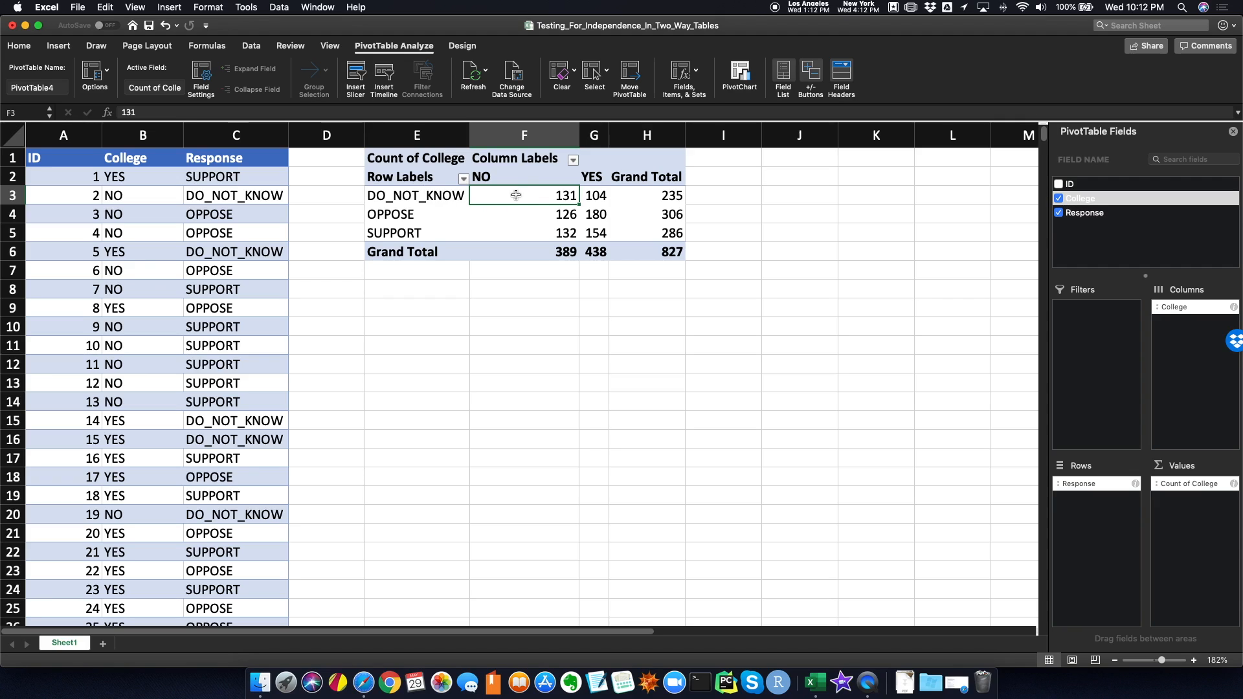
mouse_move(573, 195)
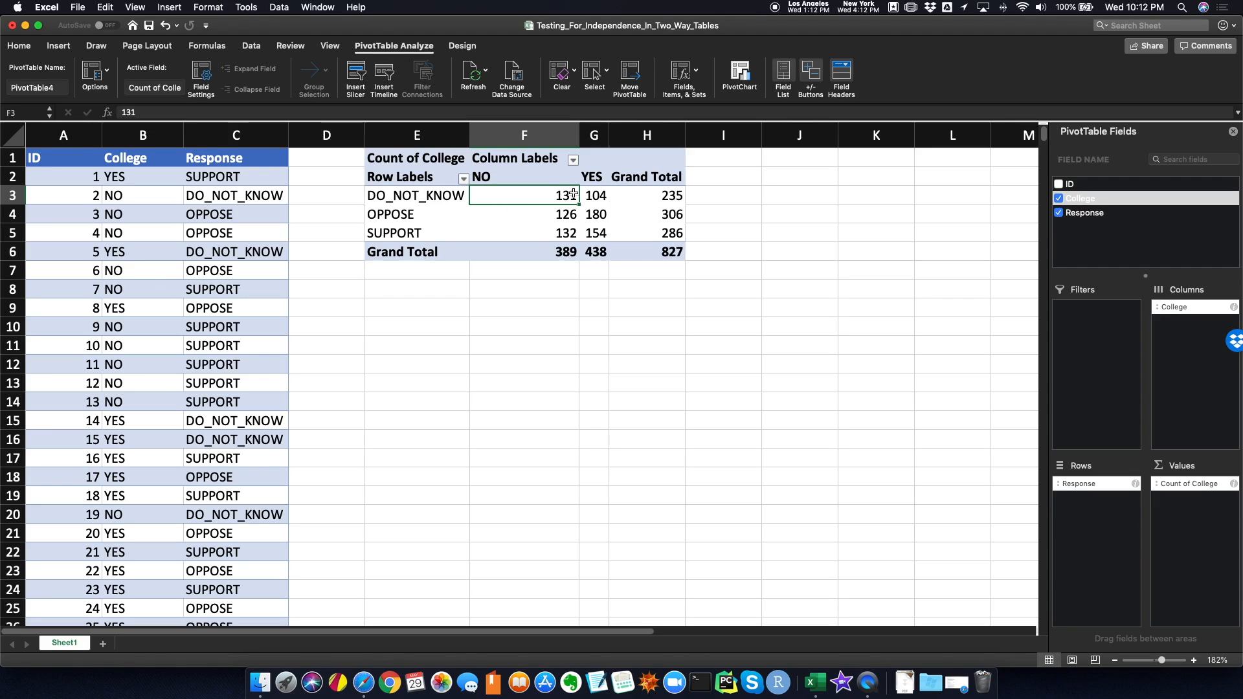
left_click(593, 214)
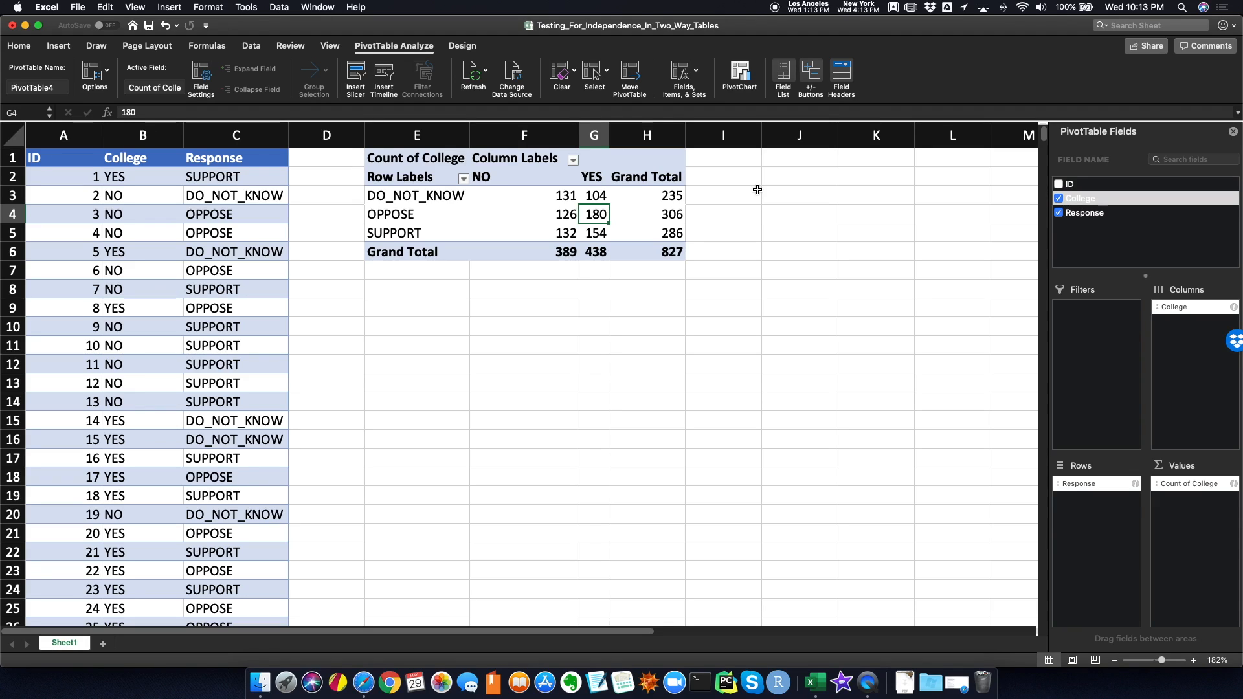
left_click(646, 194)
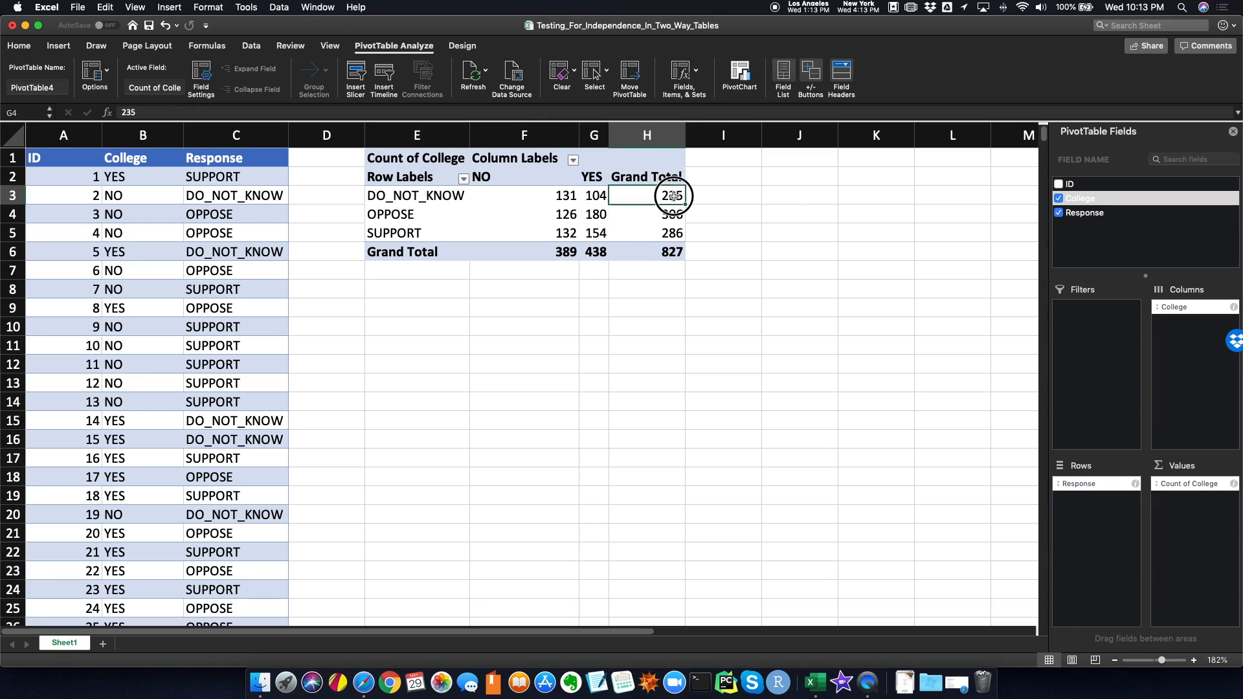
left_click_drag(673, 195, 672, 233)
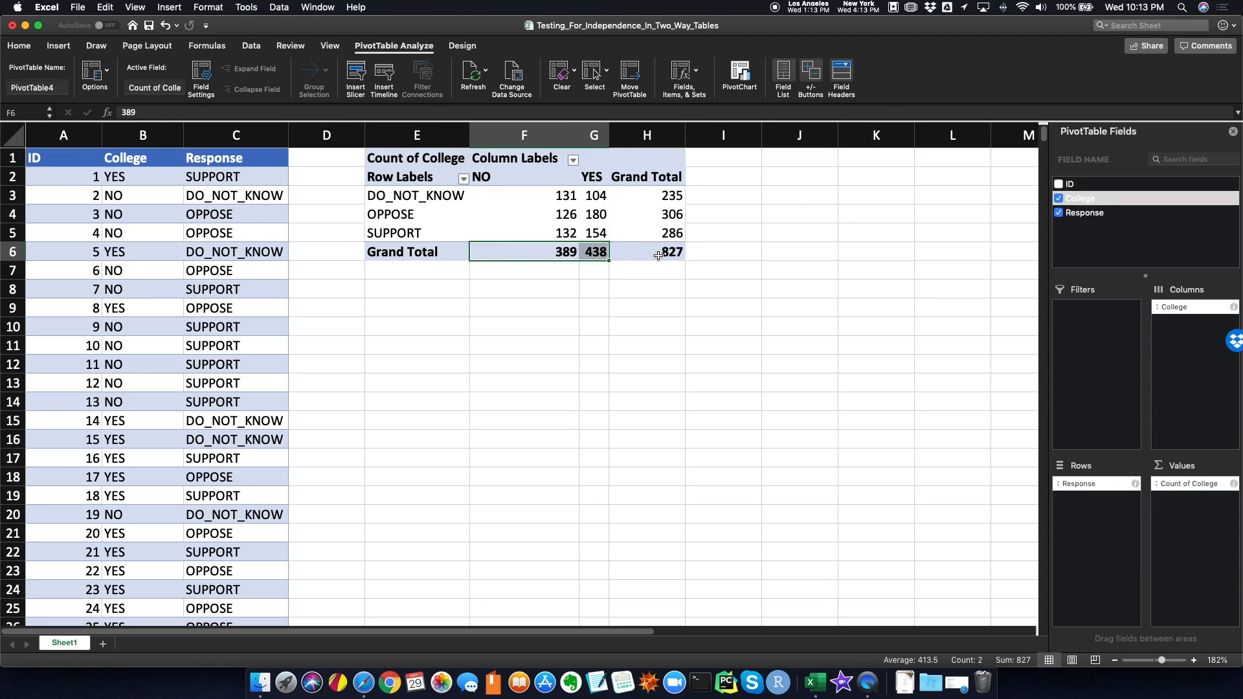
left_click(646, 252)
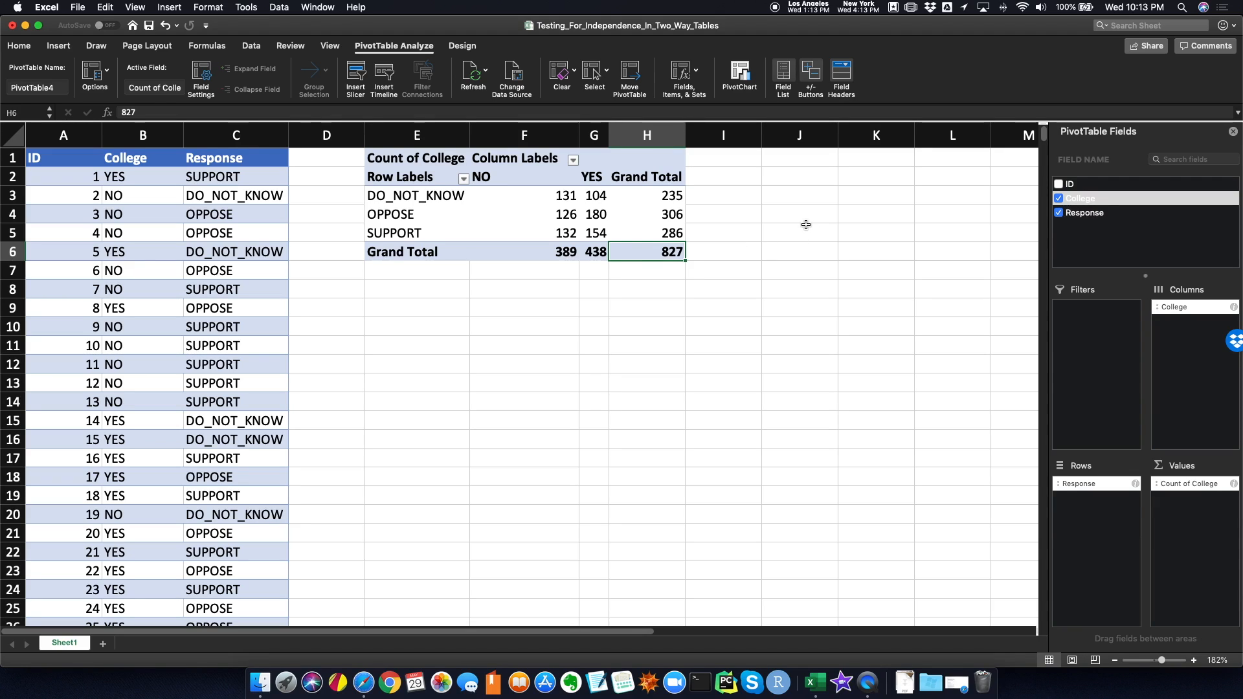
mouse_move(774, 210)
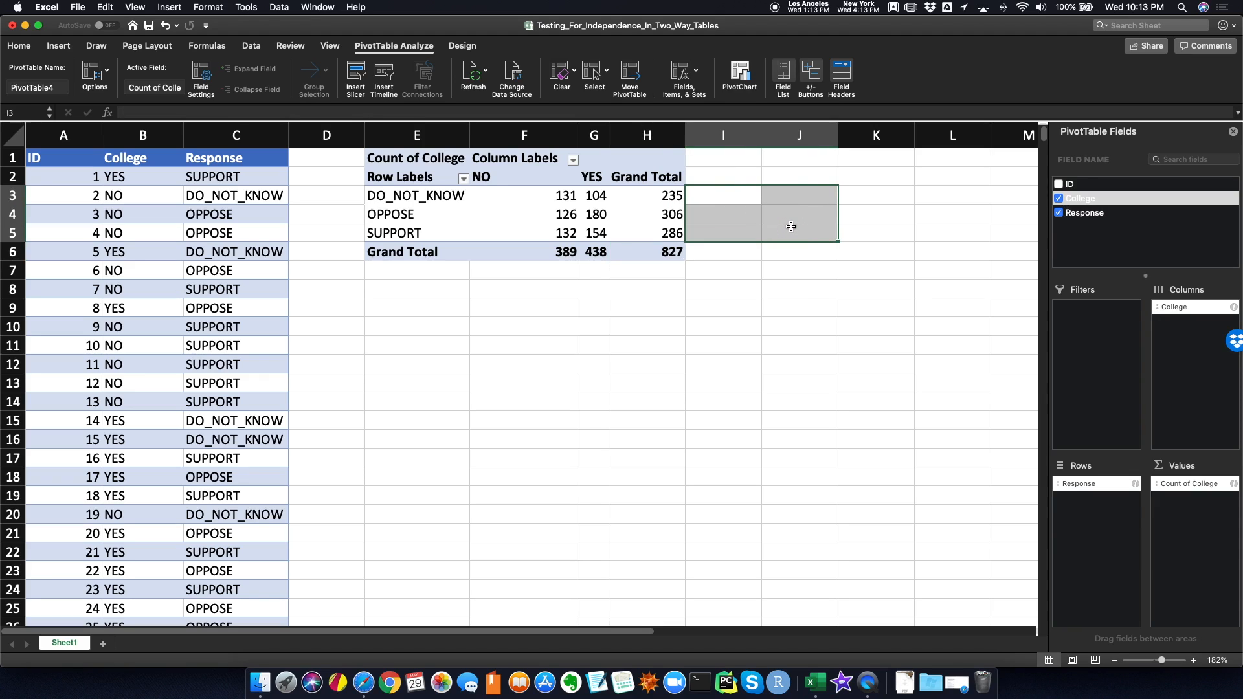
Merge I3:J5 and enter the label ACTUAL there in 24-point text.
left_click(18, 45)
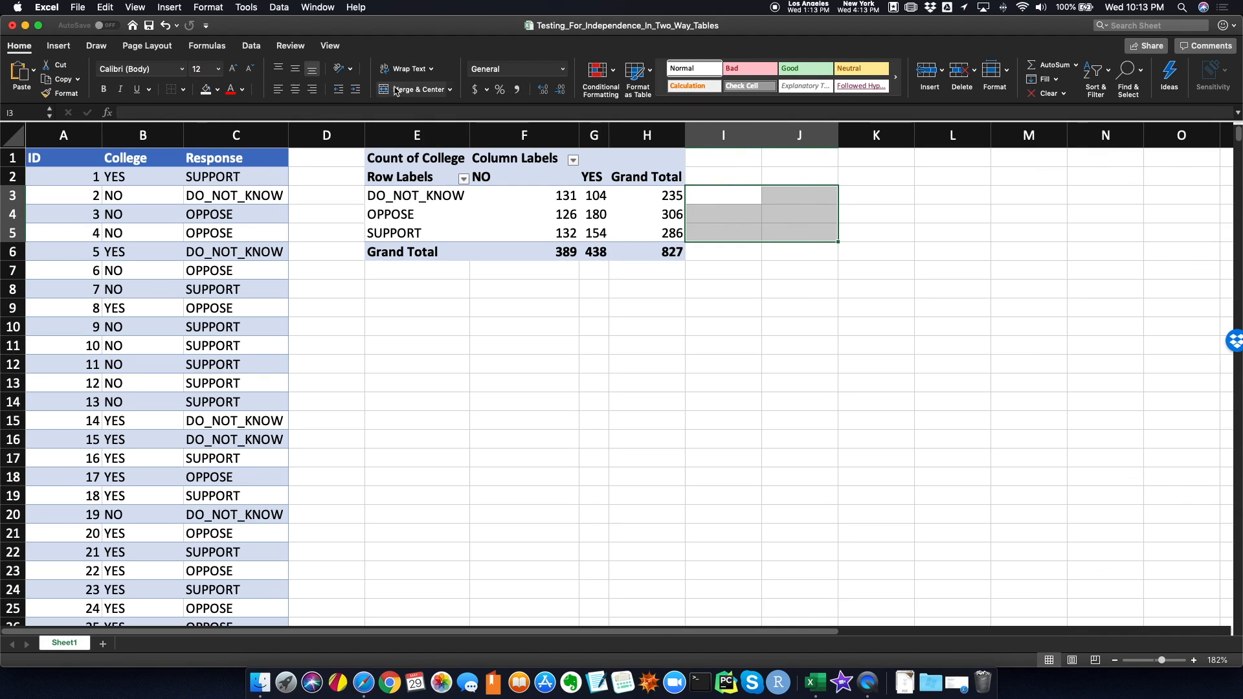
left_click(201, 70)
type("24")
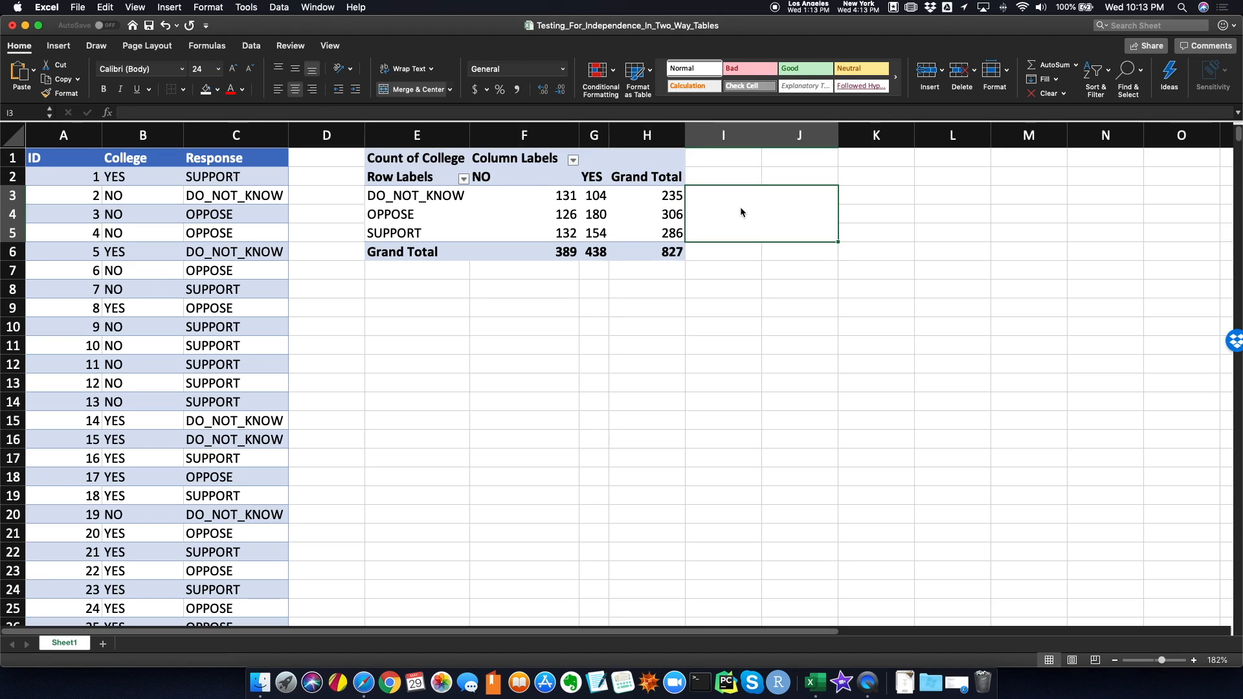
type("ACTUAL")
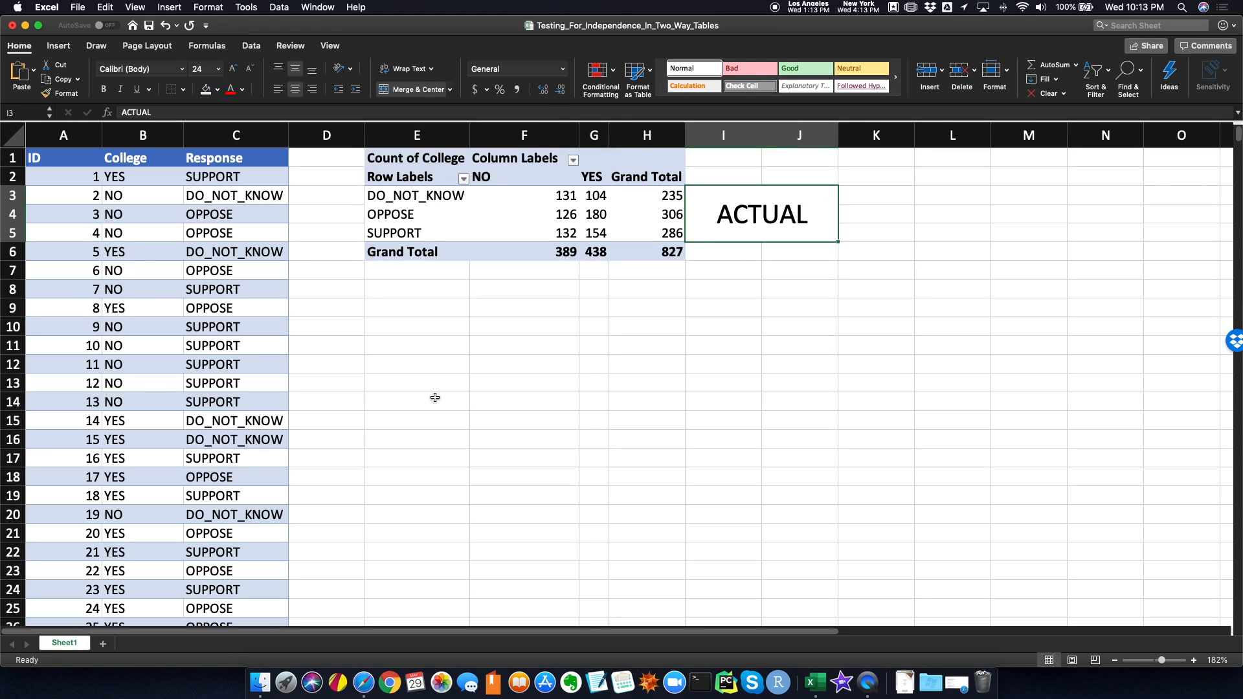
mouse_move(440, 288)
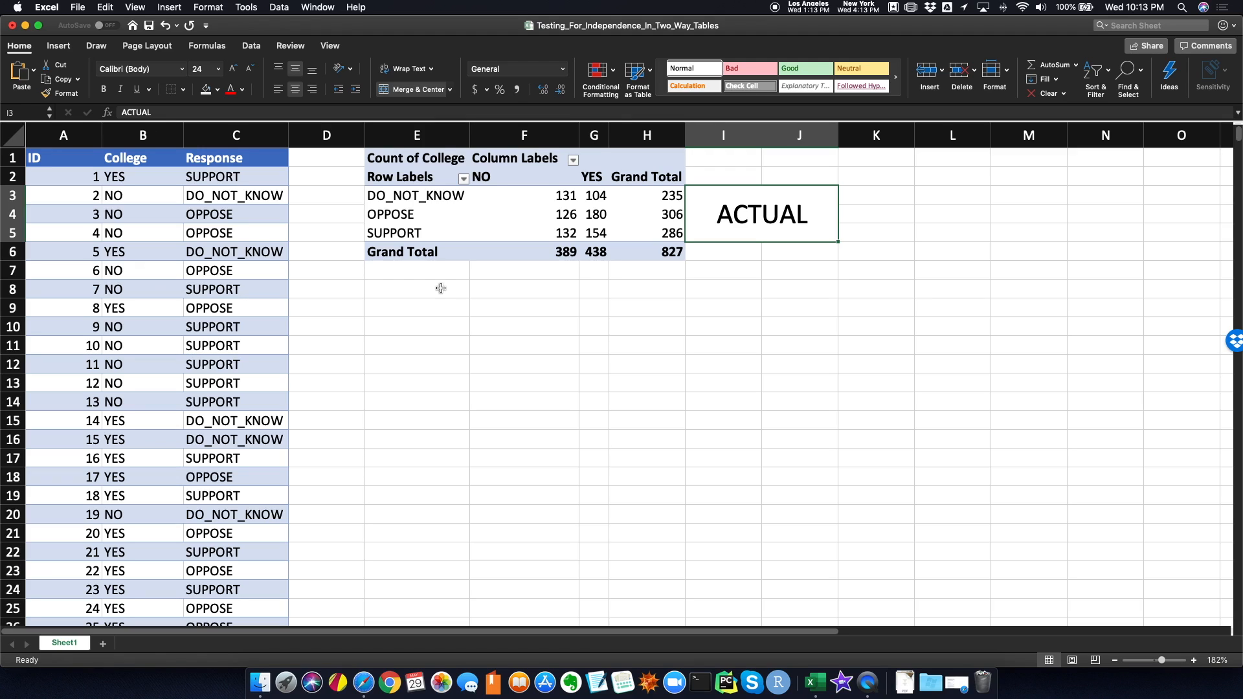
mouse_move(541, 212)
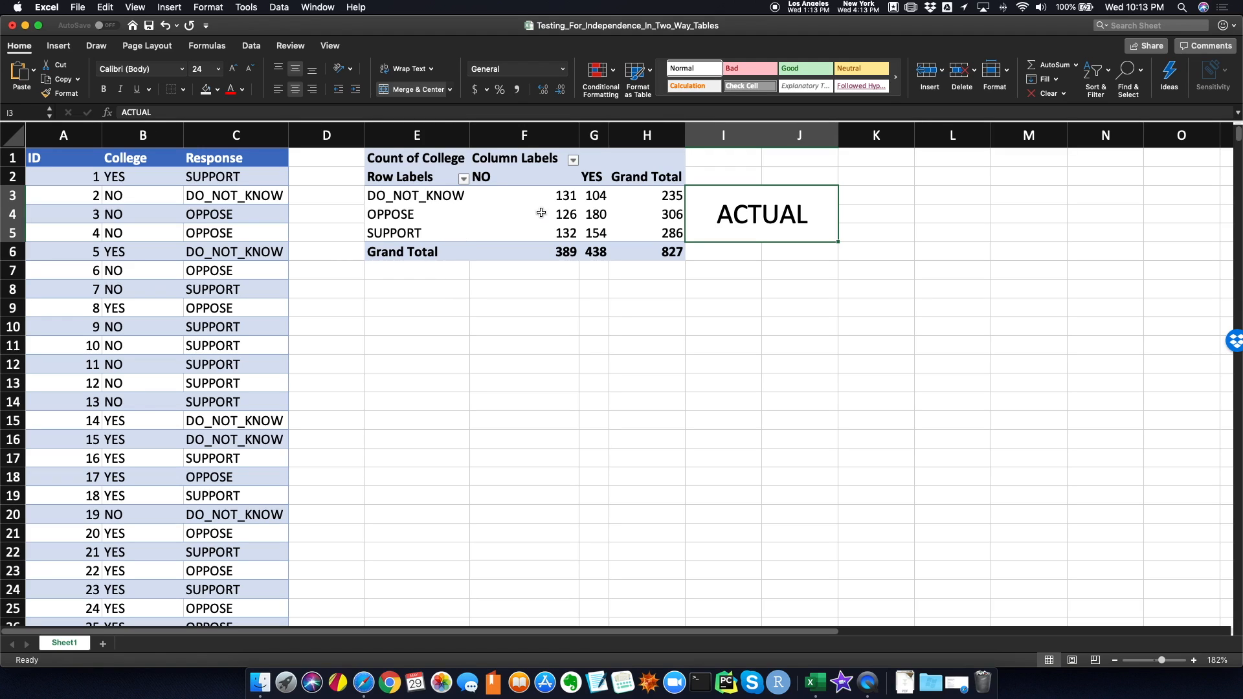
Paste a values-only copy of the pivot table at E9 and clear its counts in F10:G12.
left_click_drag(523, 195, 593, 233)
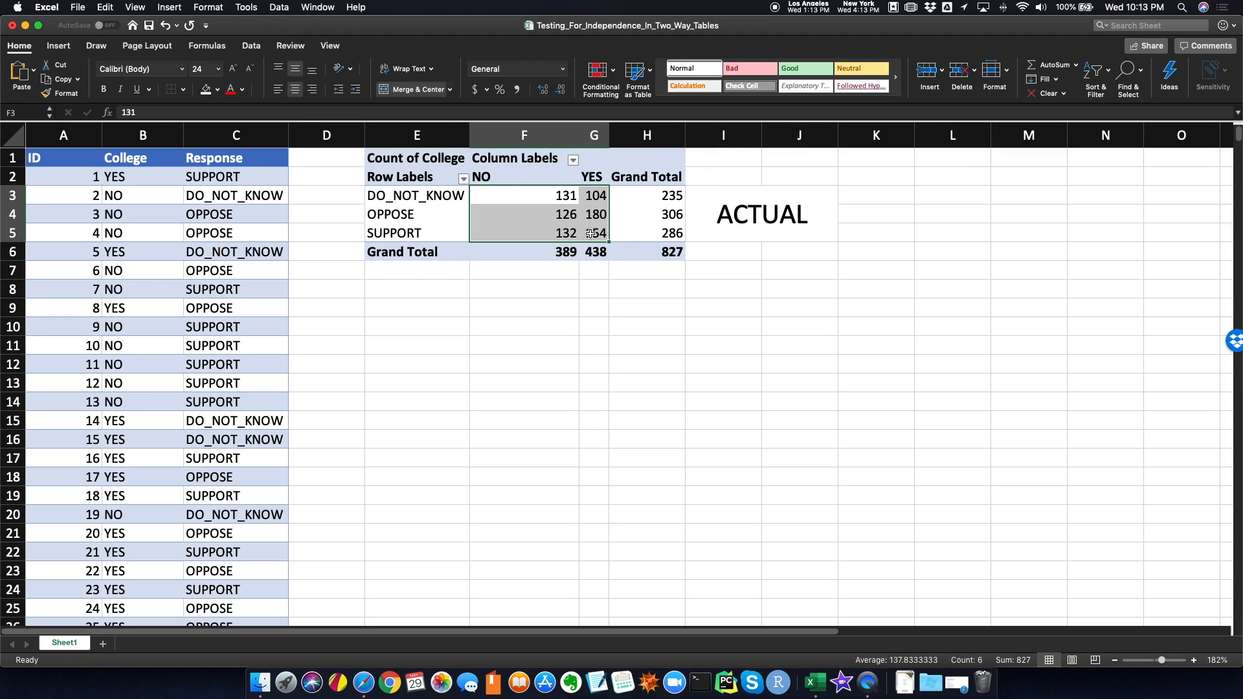
left_click(523, 214)
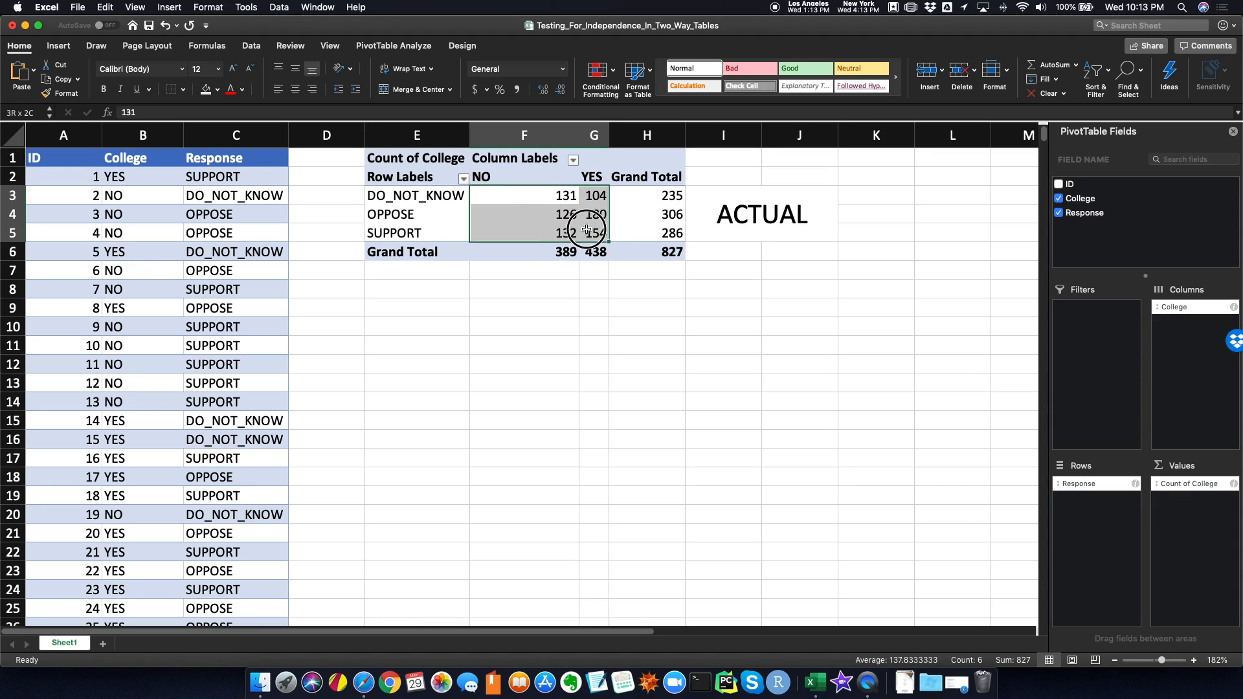
left_click(524, 195)
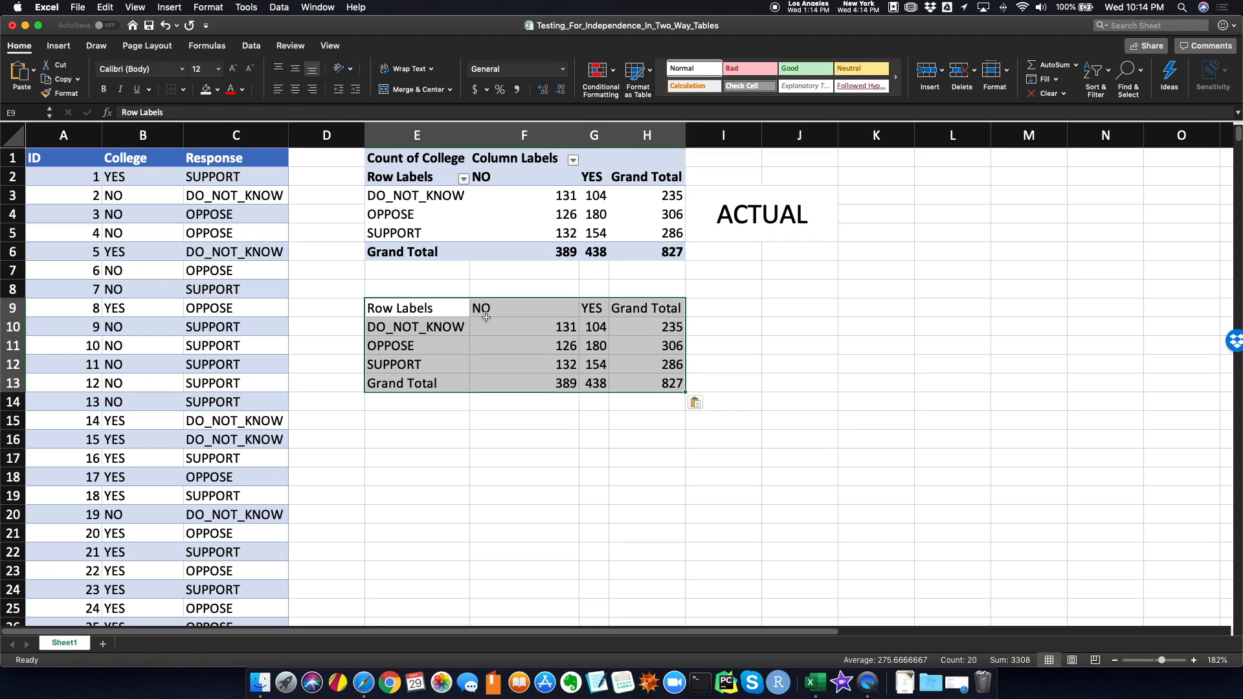
left_click(523, 326)
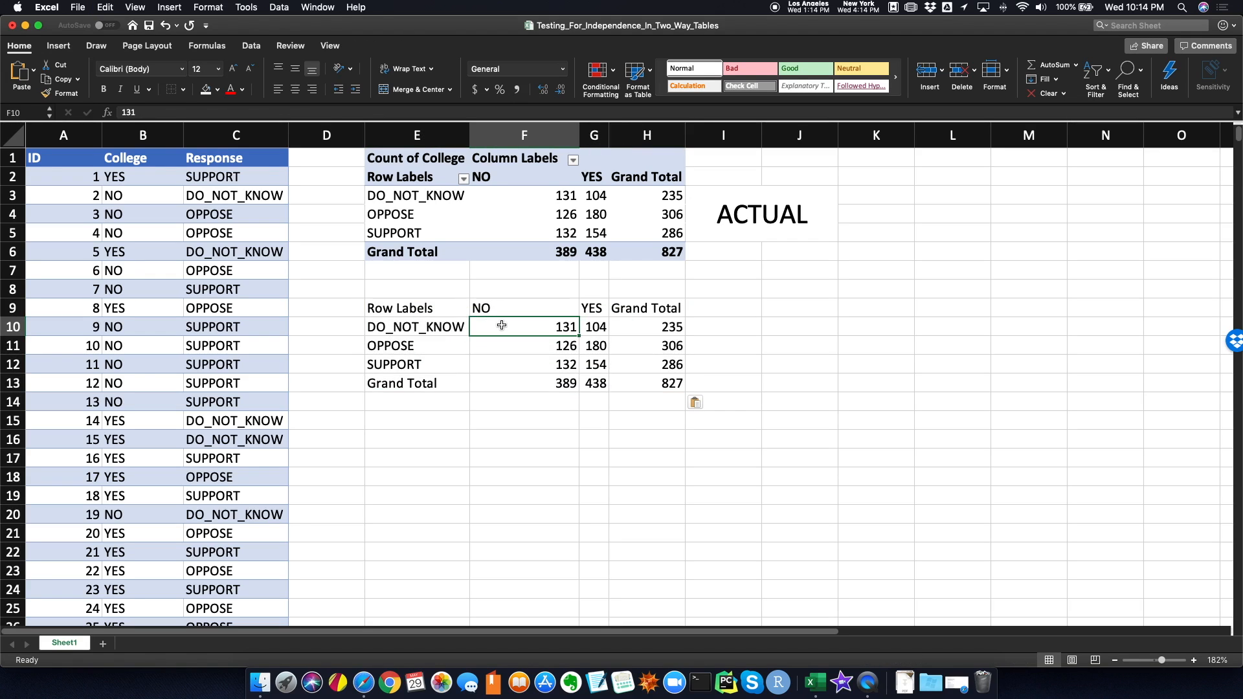
left_click(594, 327)
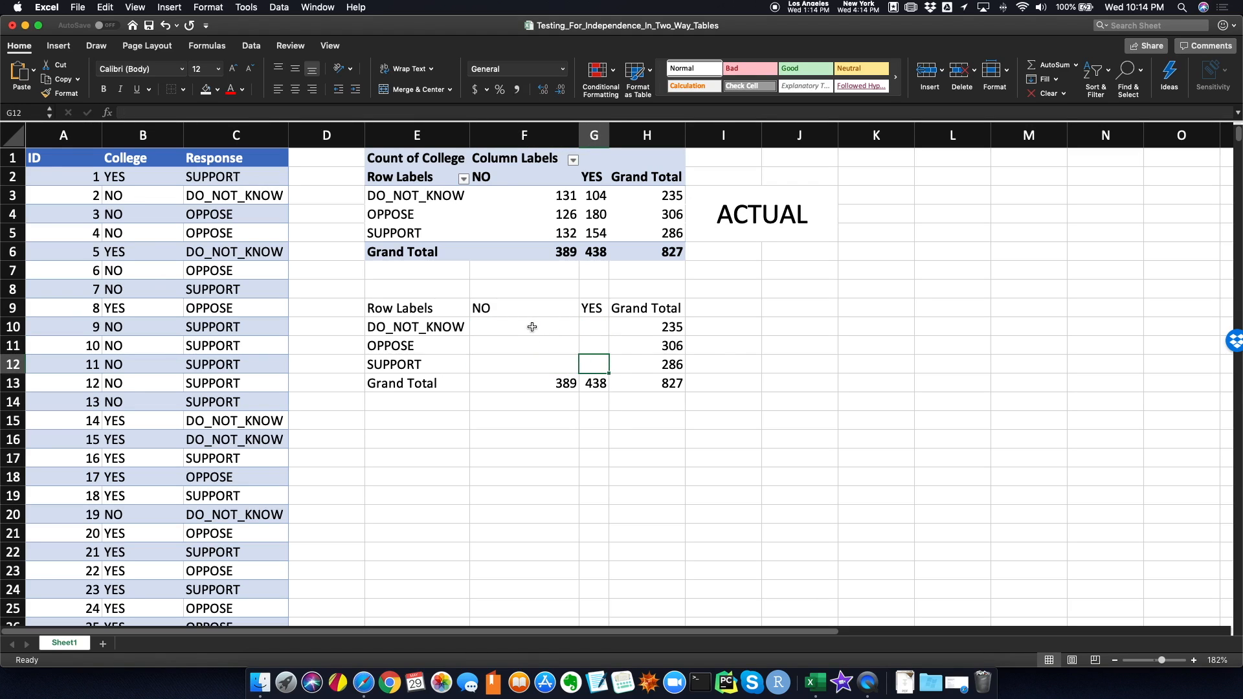
Enter the array formula =MMULT(H10:H12,F13:G13)/H13 across F10:G12.
left_click(523, 326)
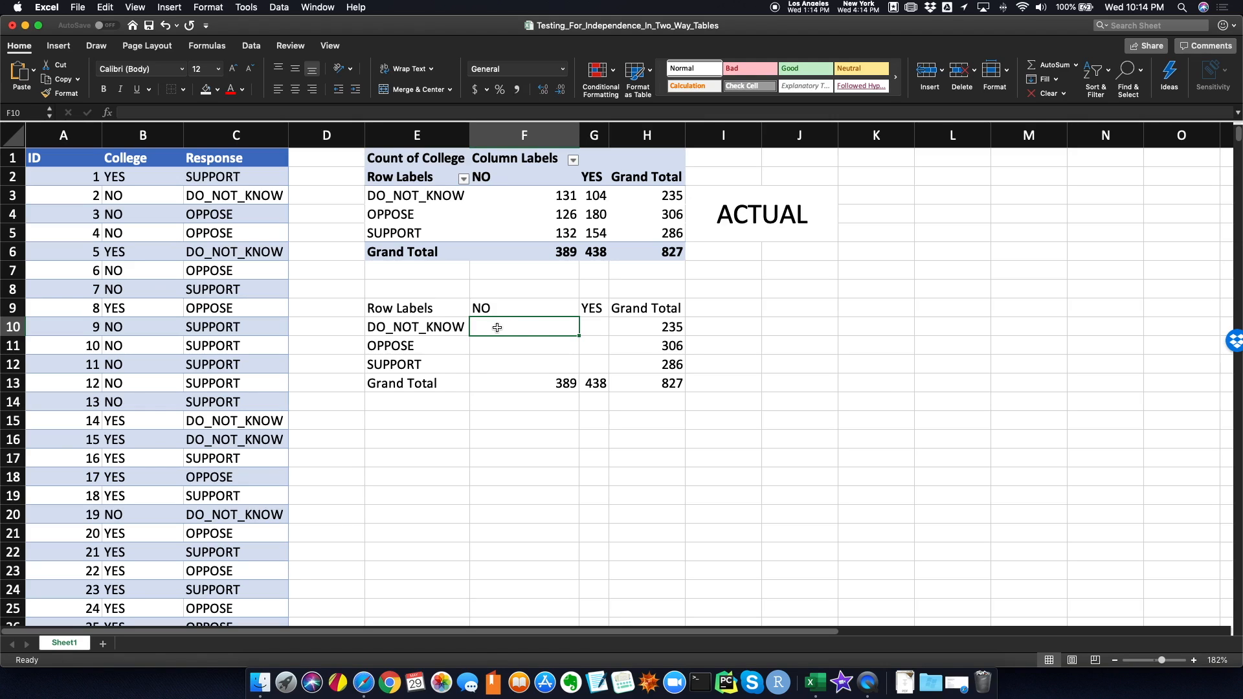
left_click_drag(497, 327, 587, 364)
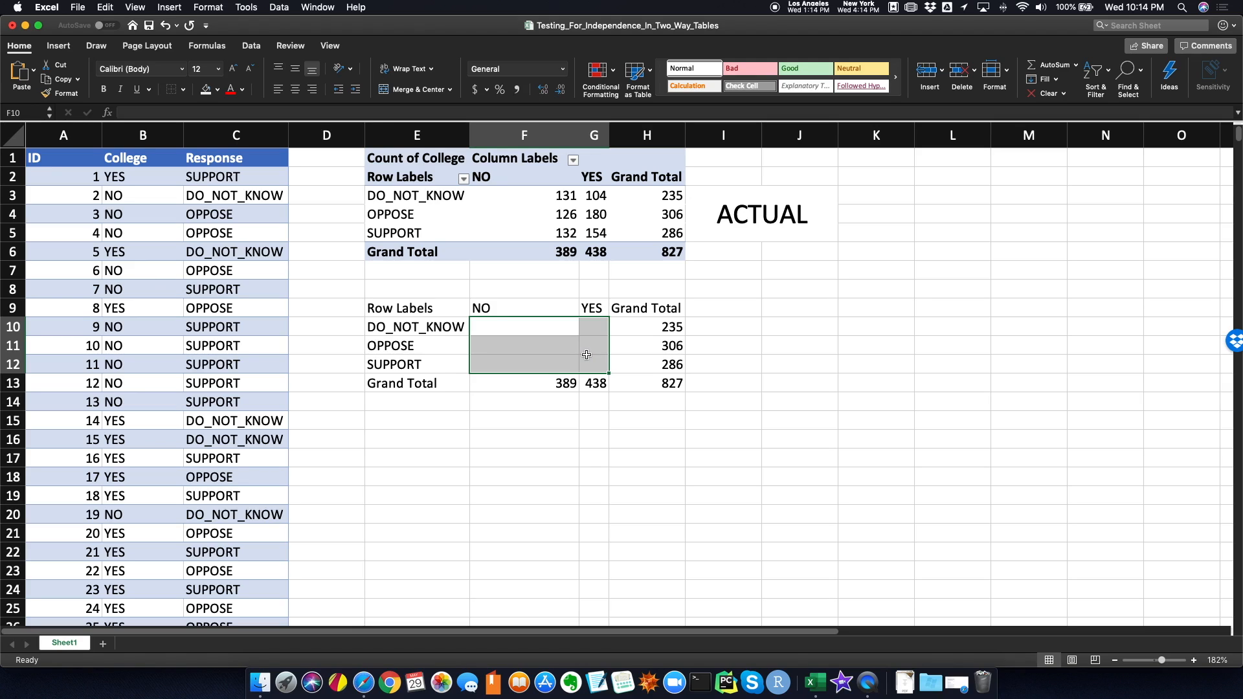
type("=")
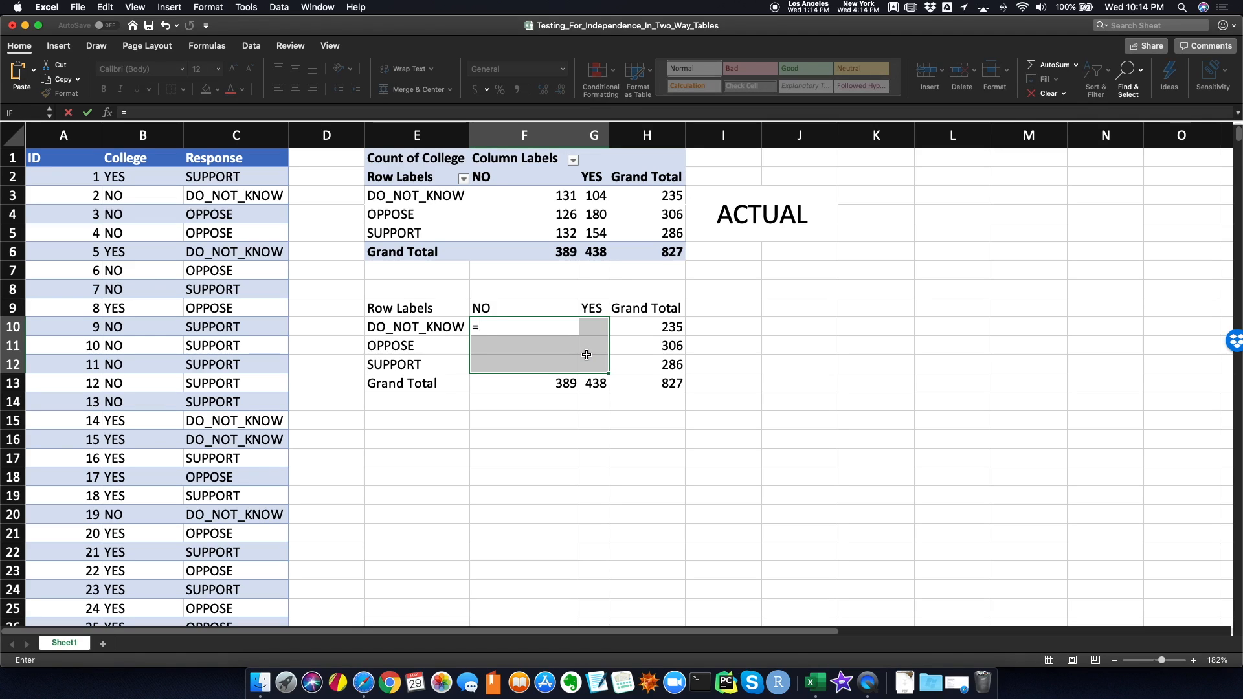
type("MMULT(")
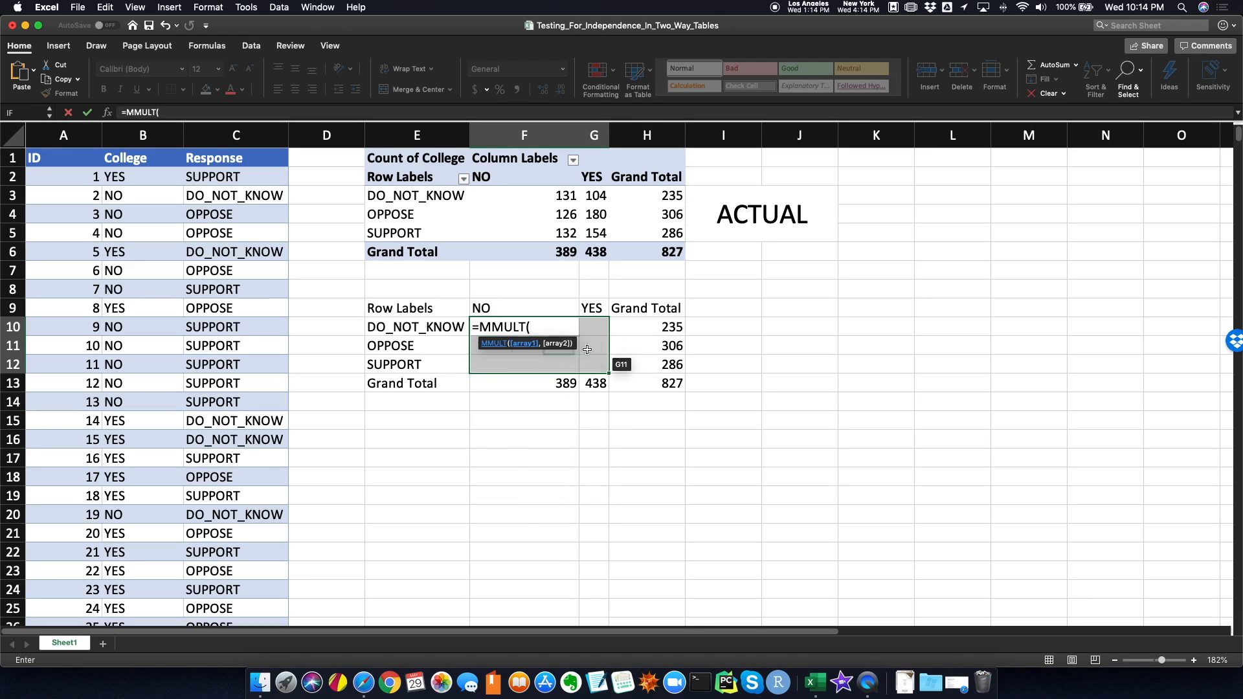
left_click_drag(646, 327, 647, 364)
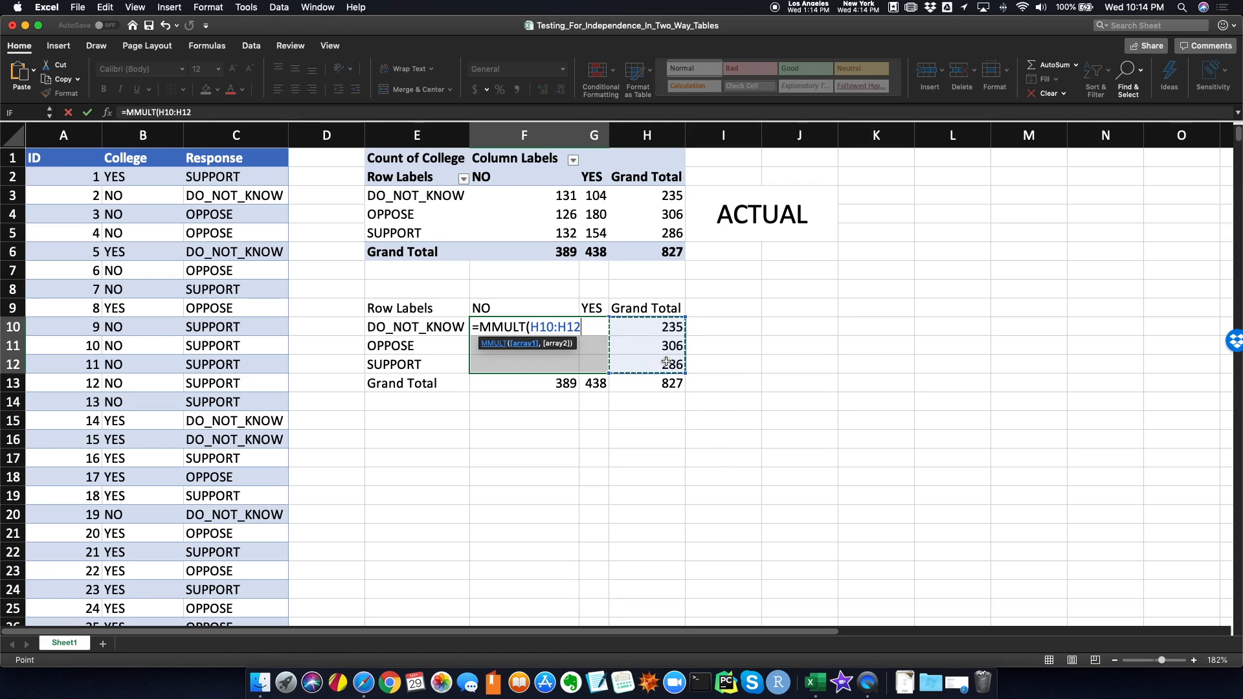
type(",F13:G13")
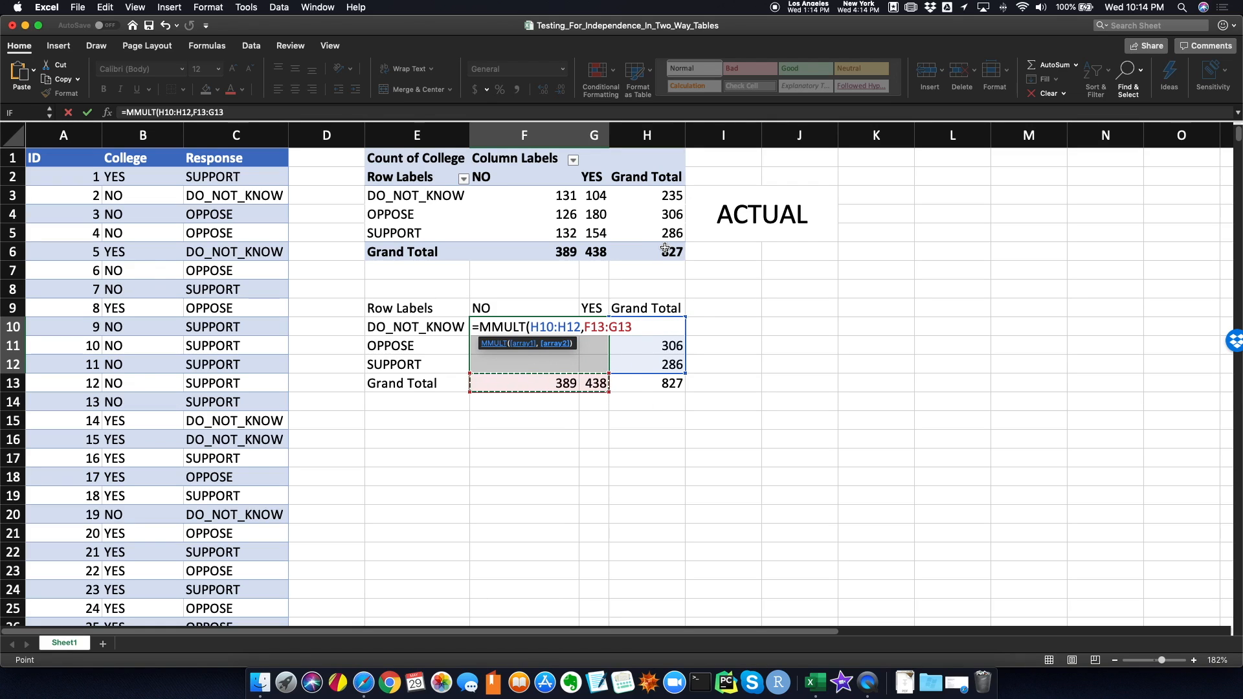
type(")")
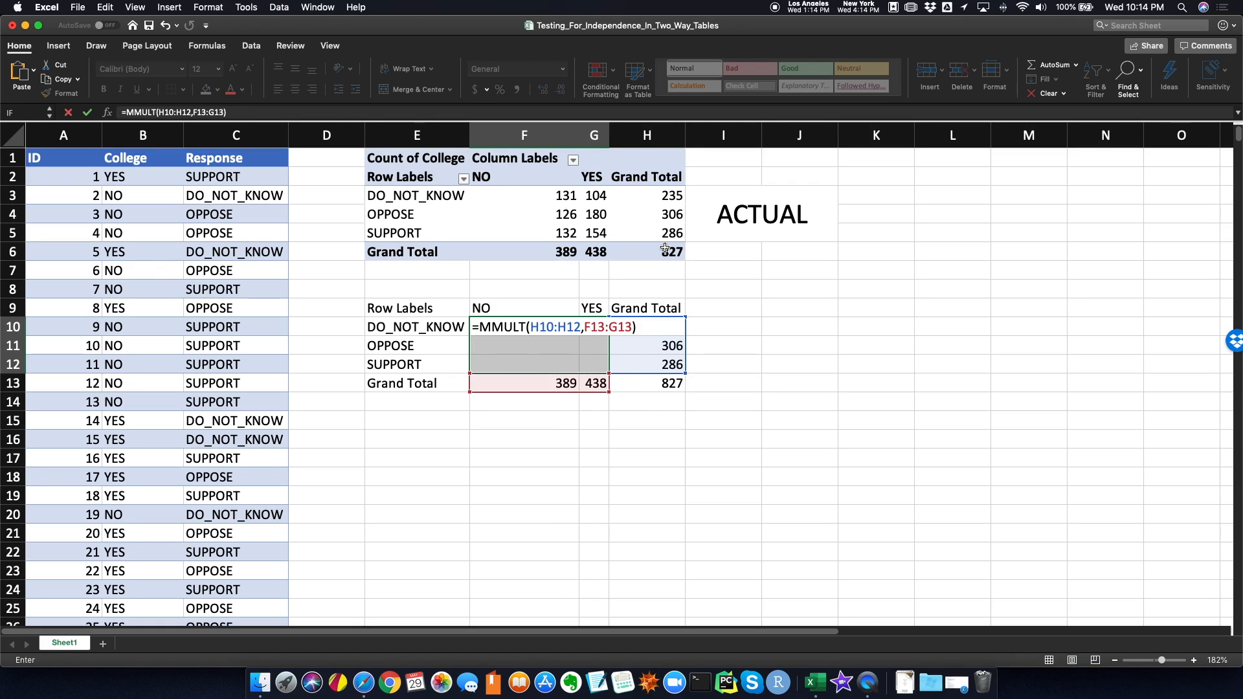
type("/")
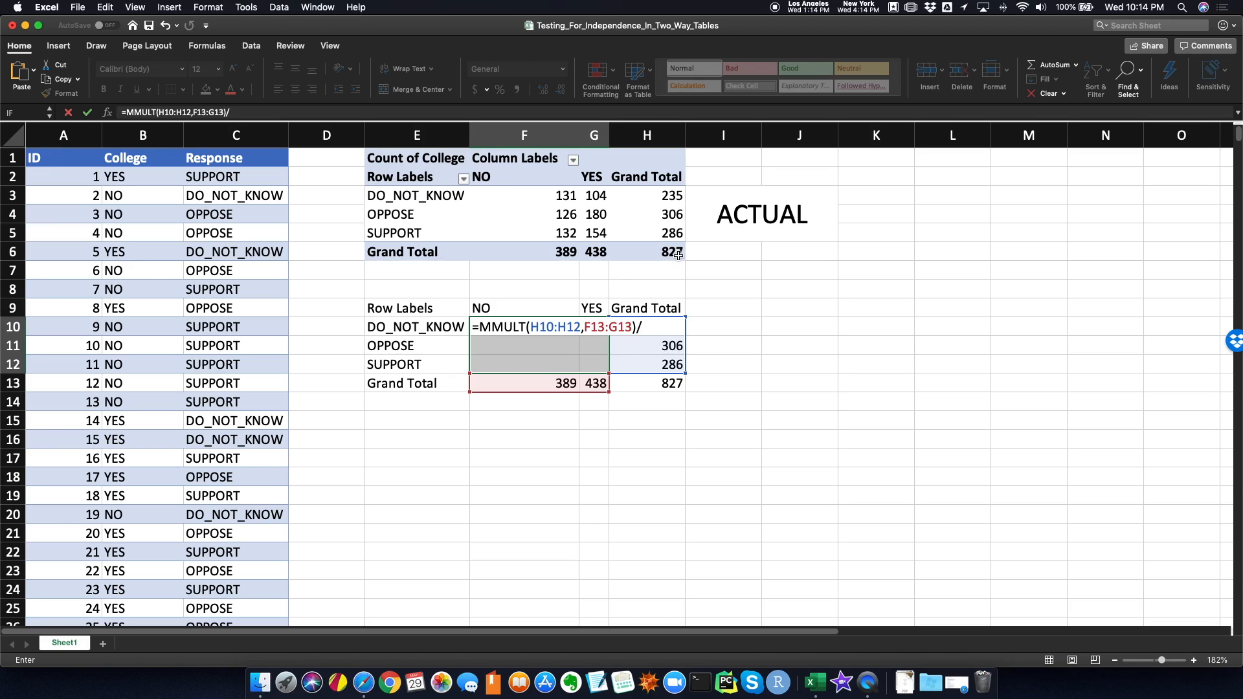
left_click(646, 383)
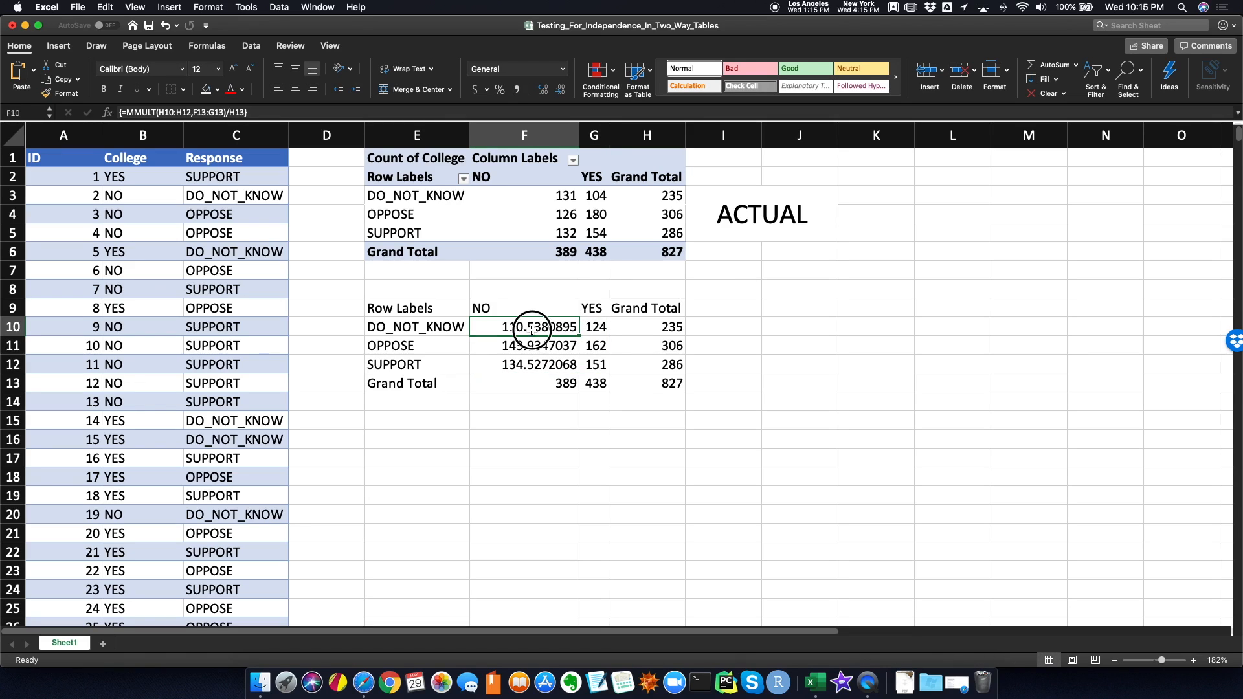
Label E16 'p-value' and enter =CHISQ.TEST(F3:G5,F10:G12) in F16.
left_click_drag(523, 327, 593, 364)
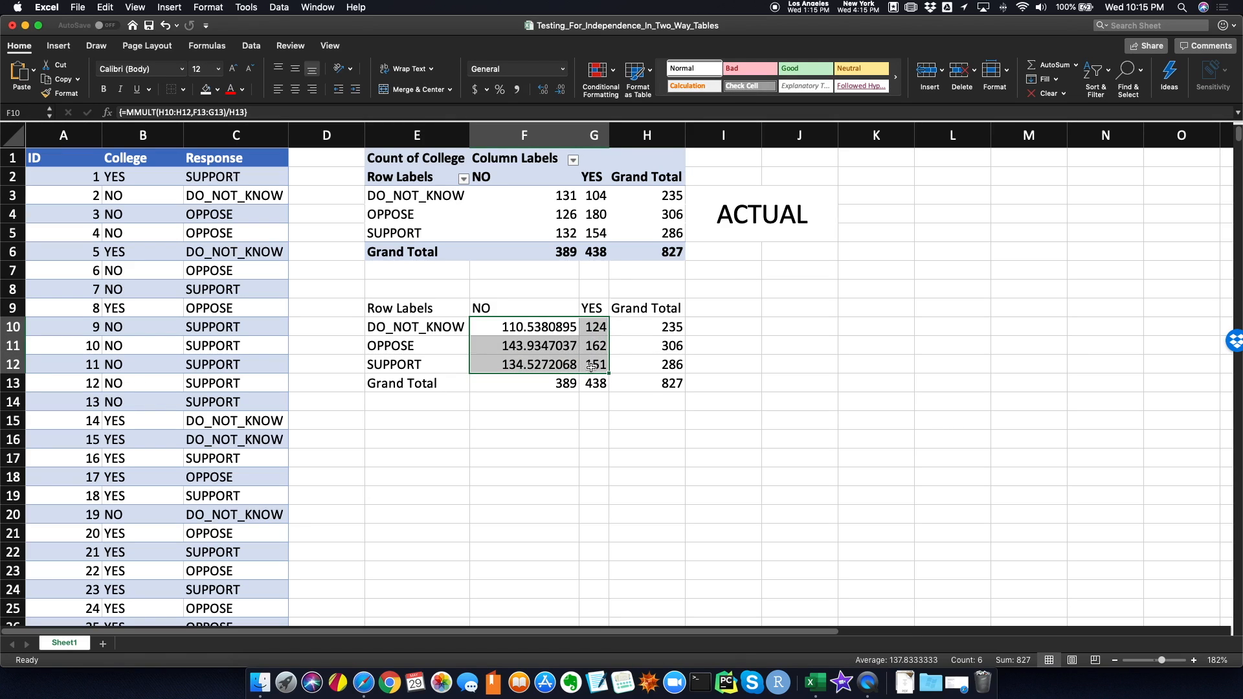
left_click(416, 439)
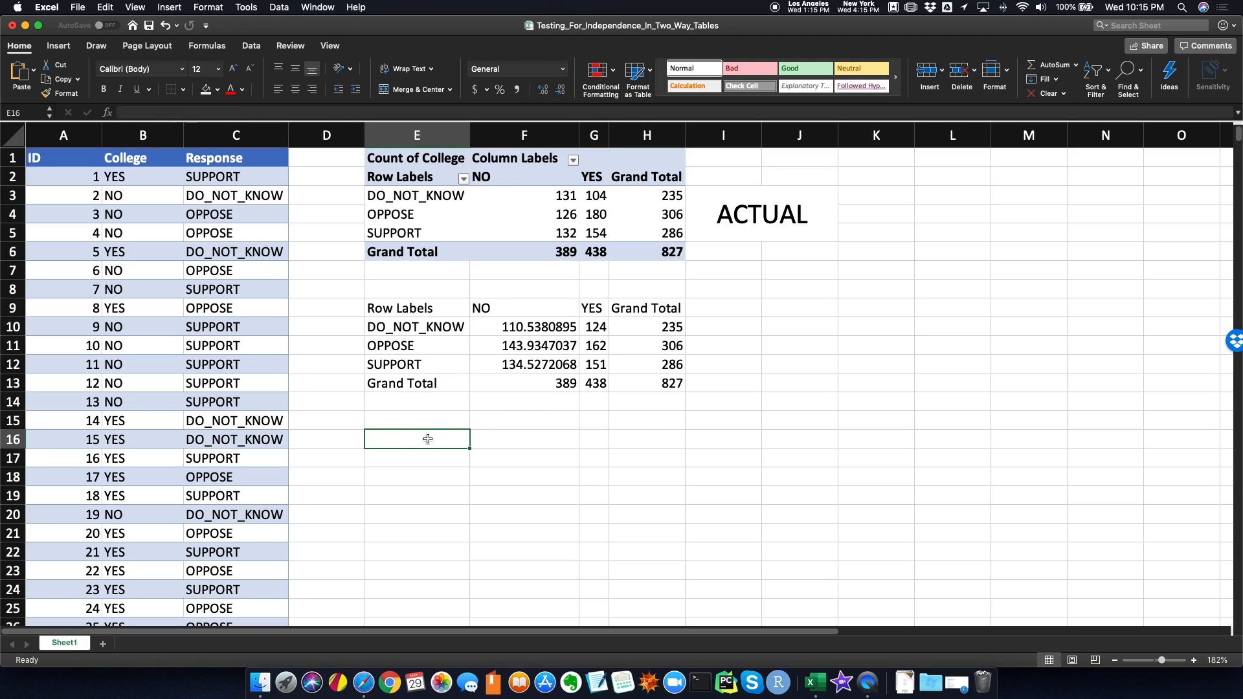
mouse_move(711, 416)
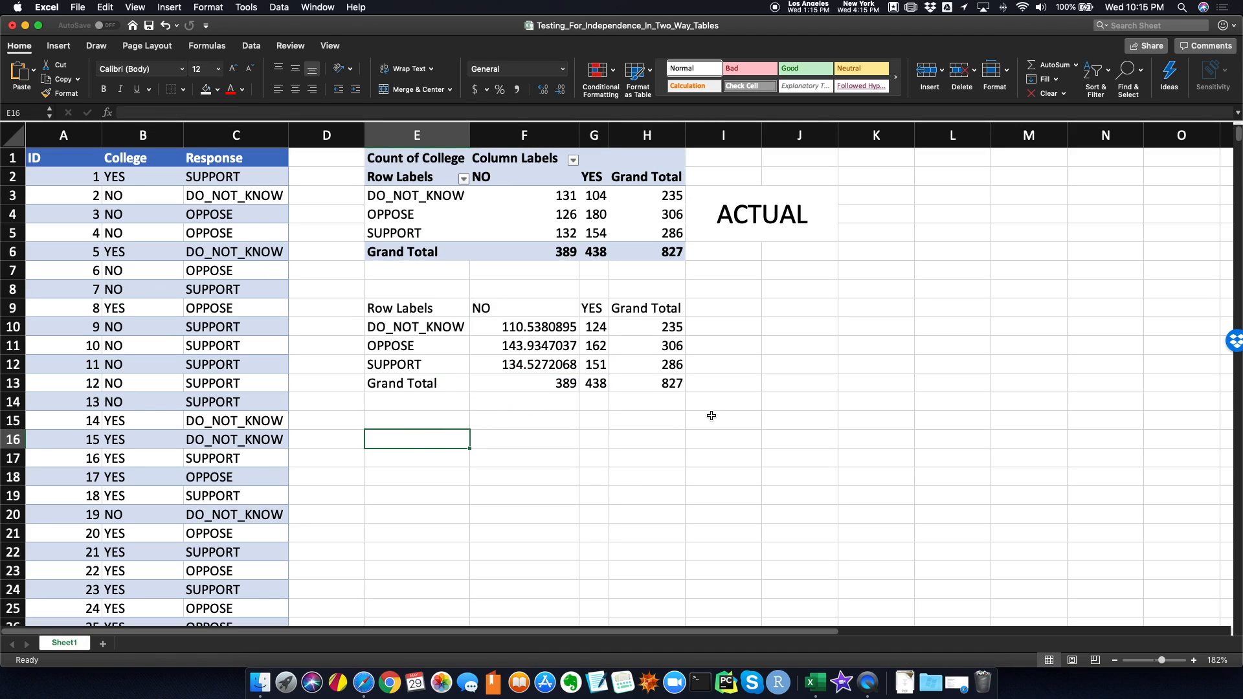
type("p-valu")
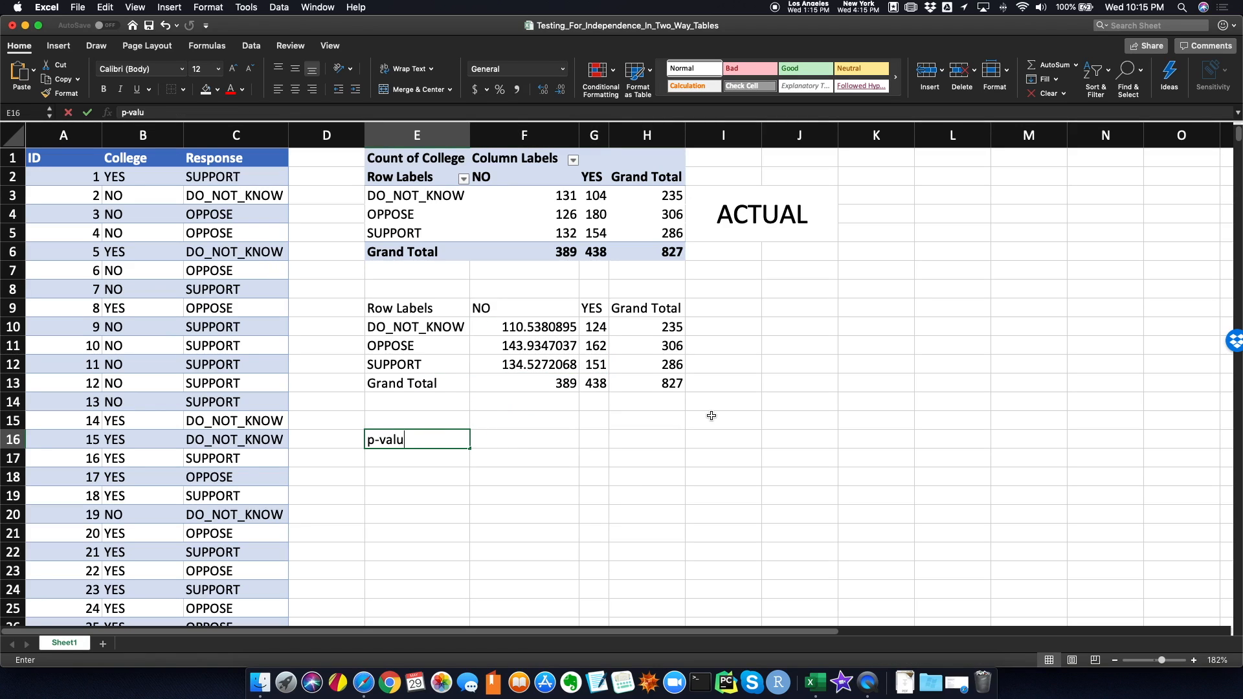
key("Tab")
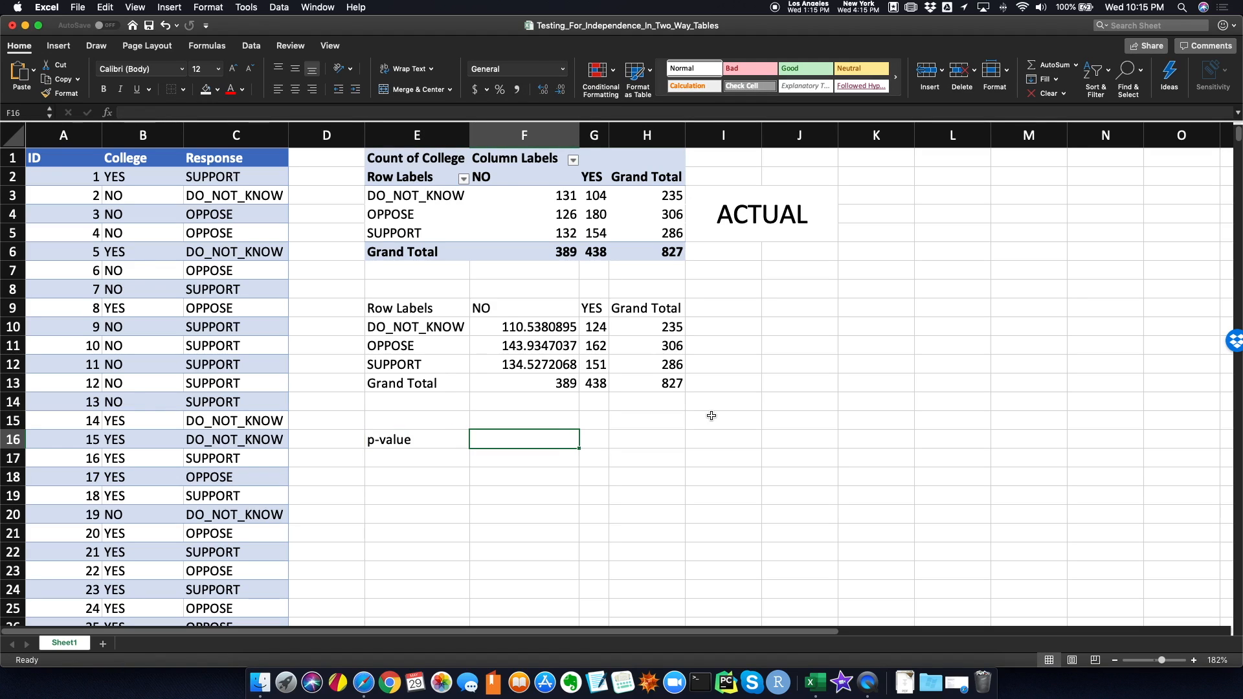
type("=chi")
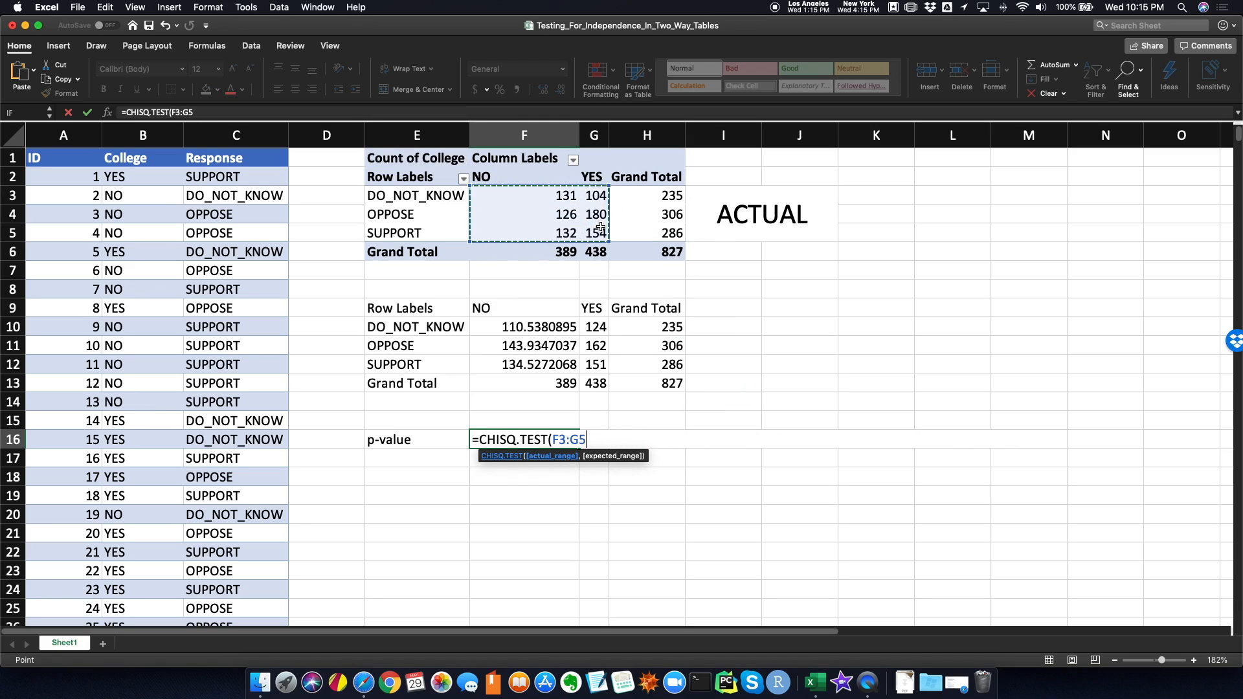
type(",")
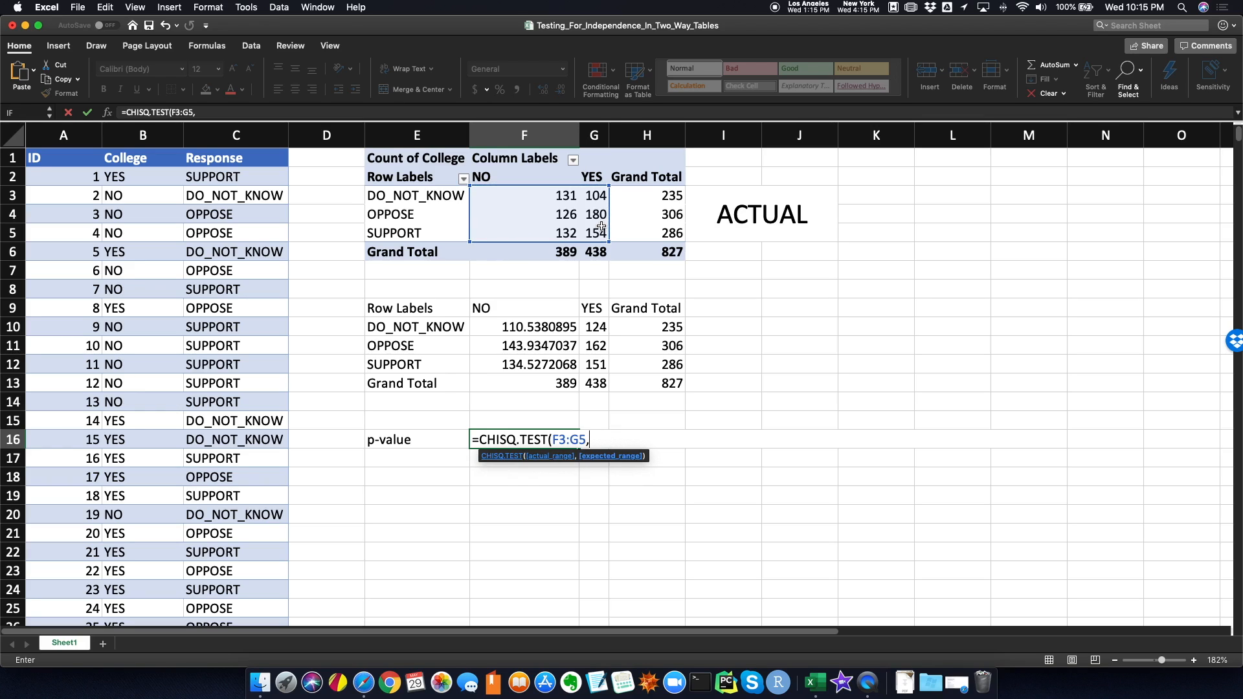
left_click(523, 327)
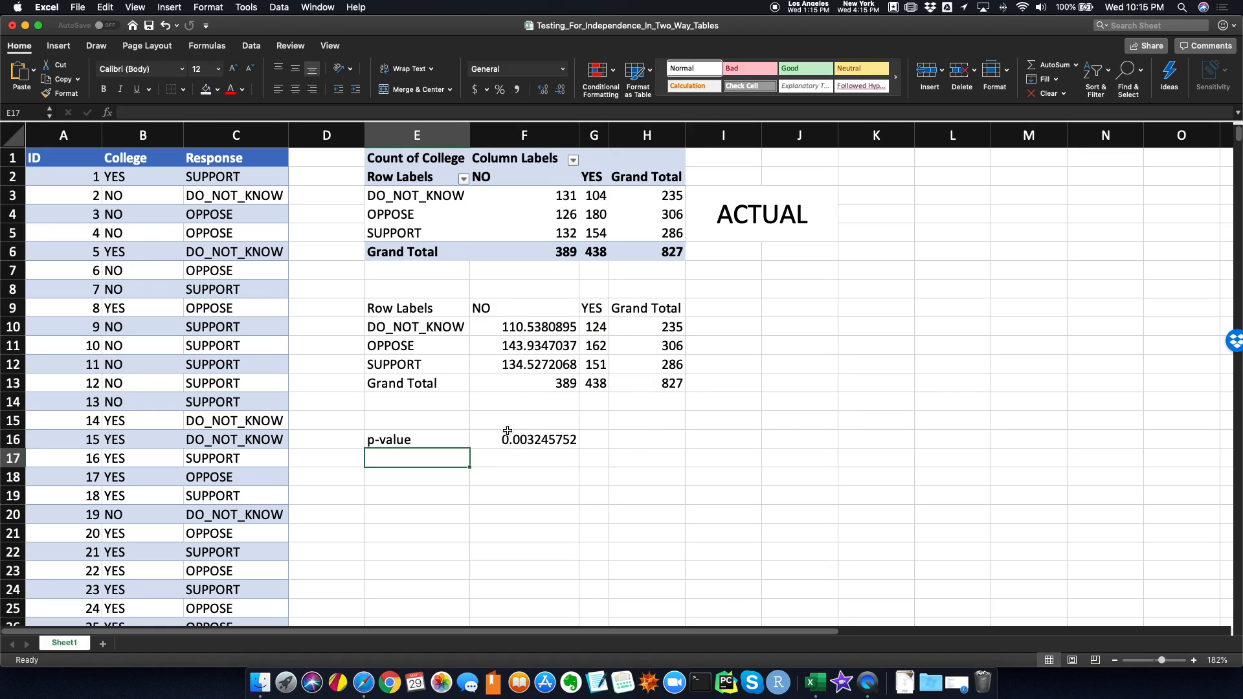
Type EXPECTED beside the lower table and rewrite F16 as =CHISQ.TEST(F3:G5,F10:G12).
left_click(523, 439)
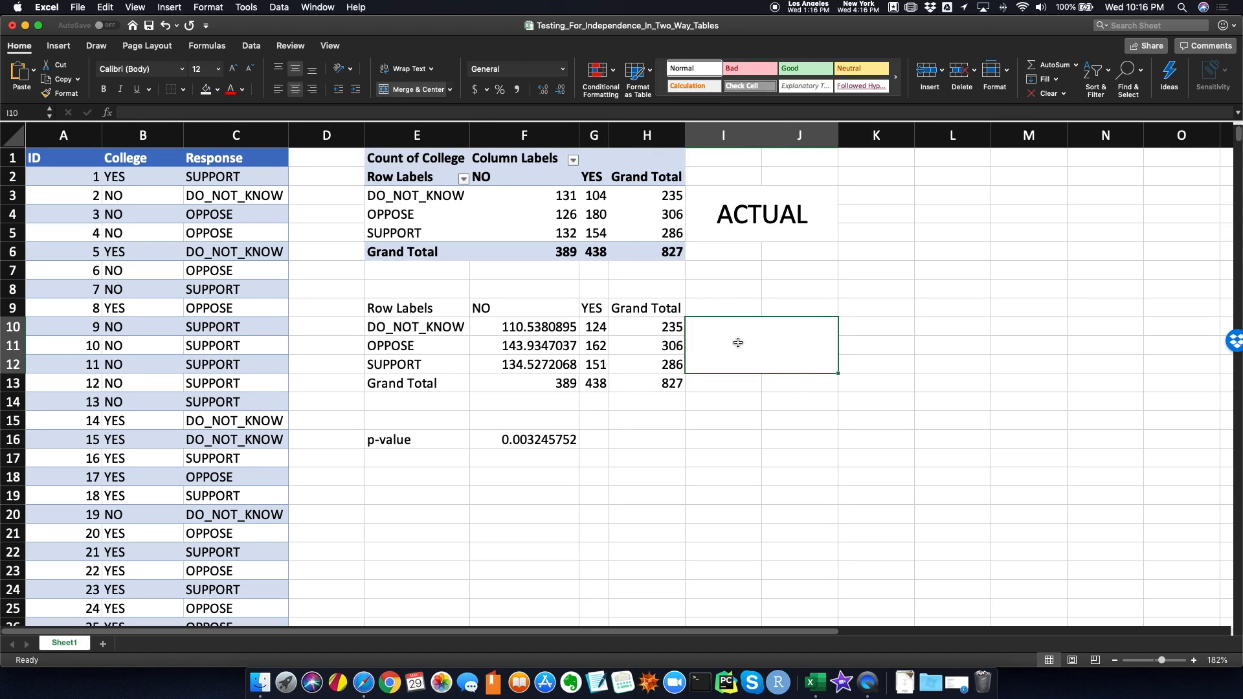
type("EXPECTED")
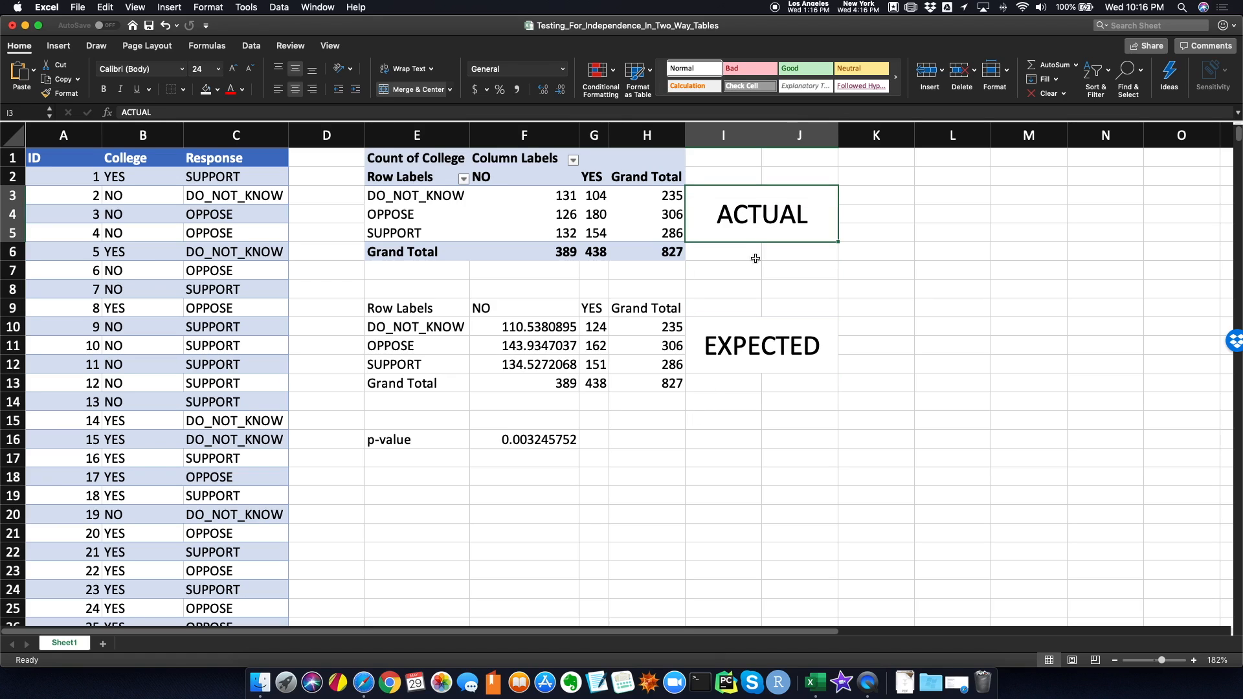
left_click(523, 439)
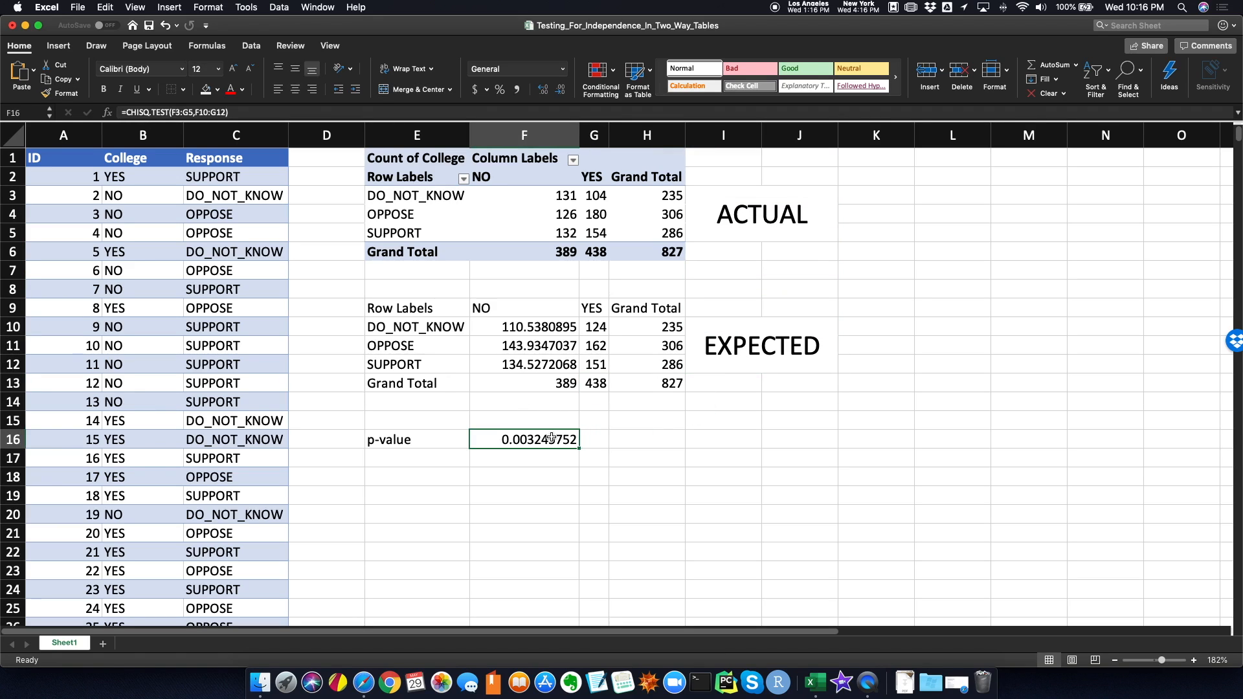
double_click(523, 439)
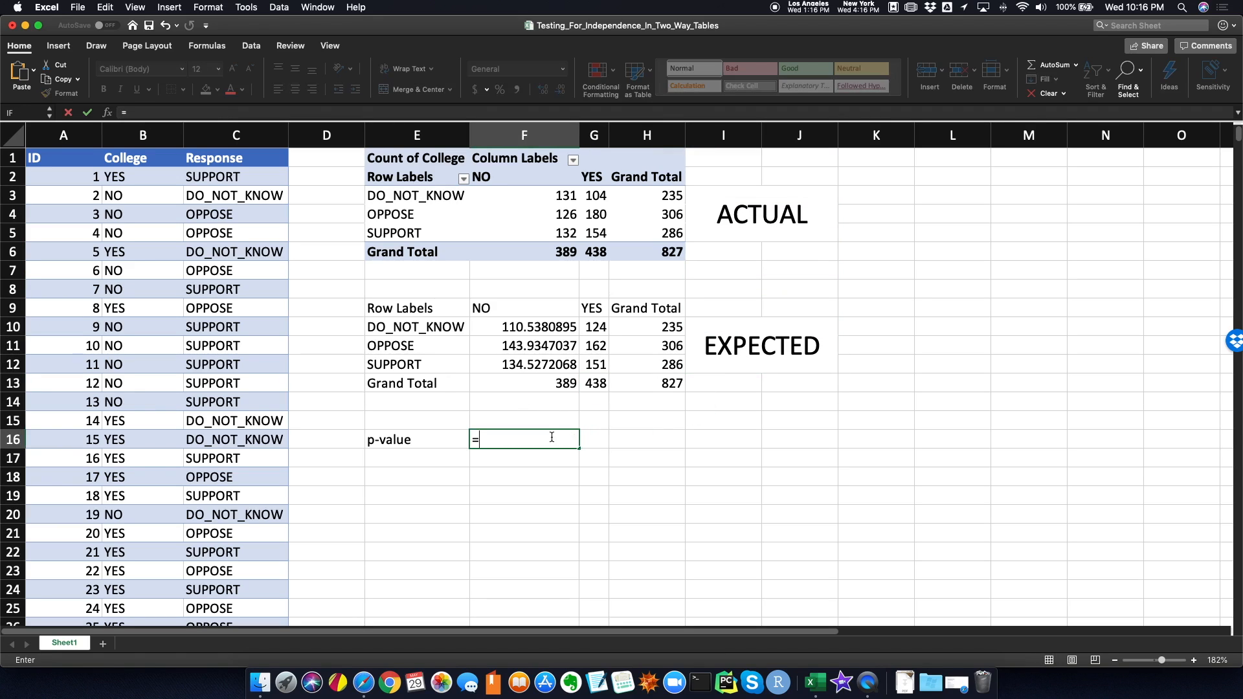
type("CHISQ")
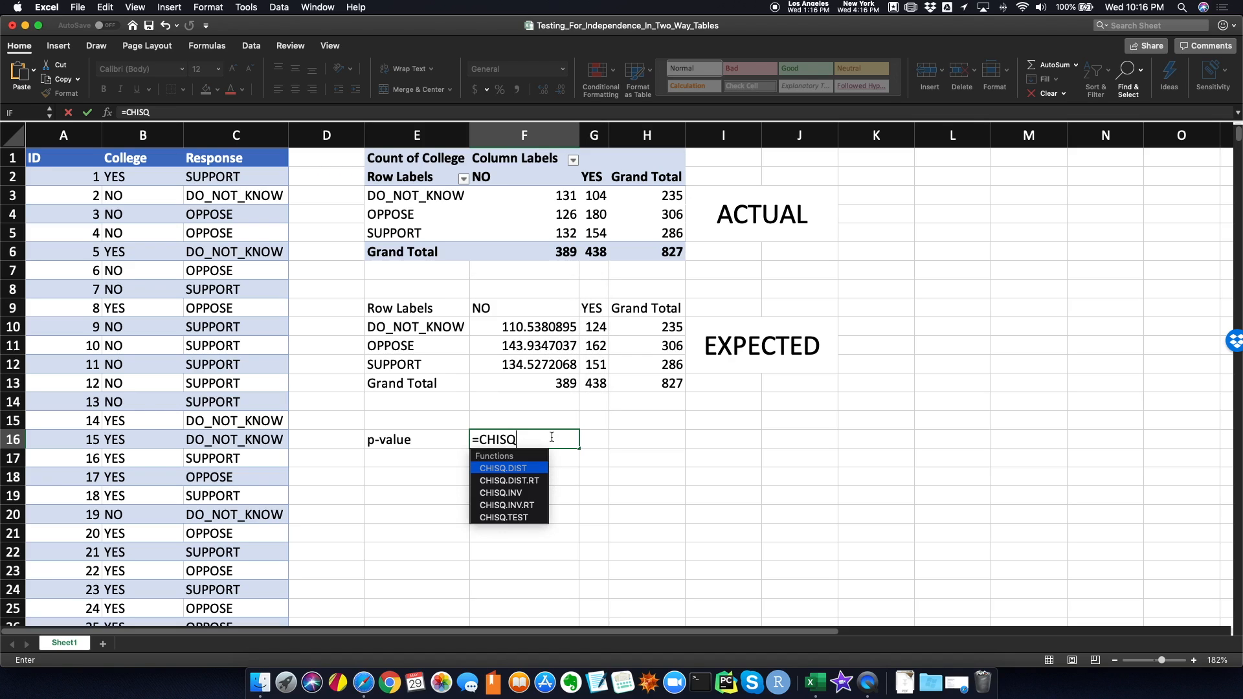
type(".TEST(")
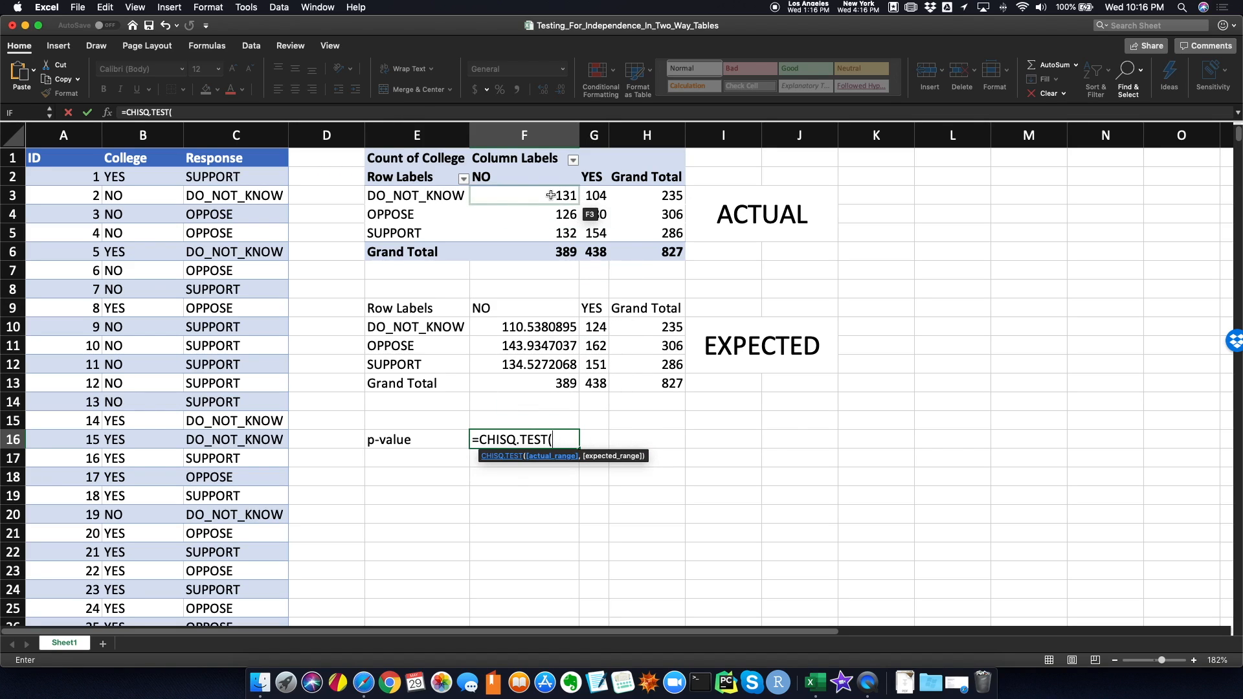
left_click_drag(523, 195, 594, 232)
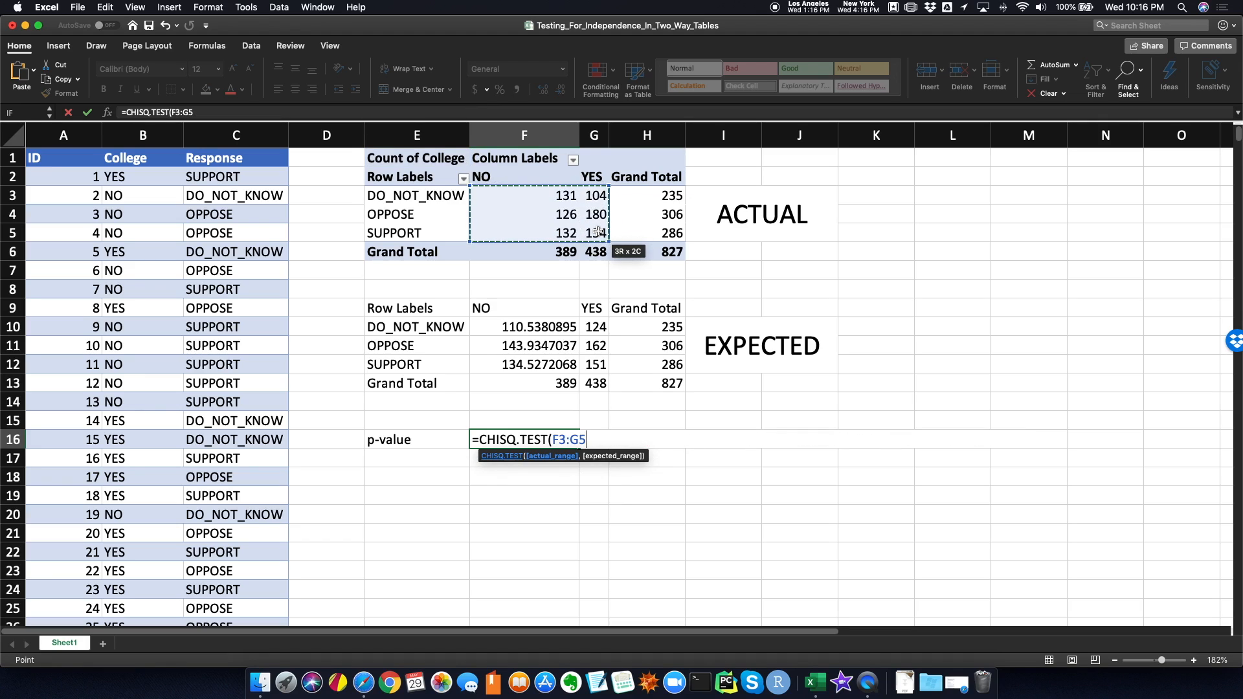
left_click_drag(485, 326, 595, 346)
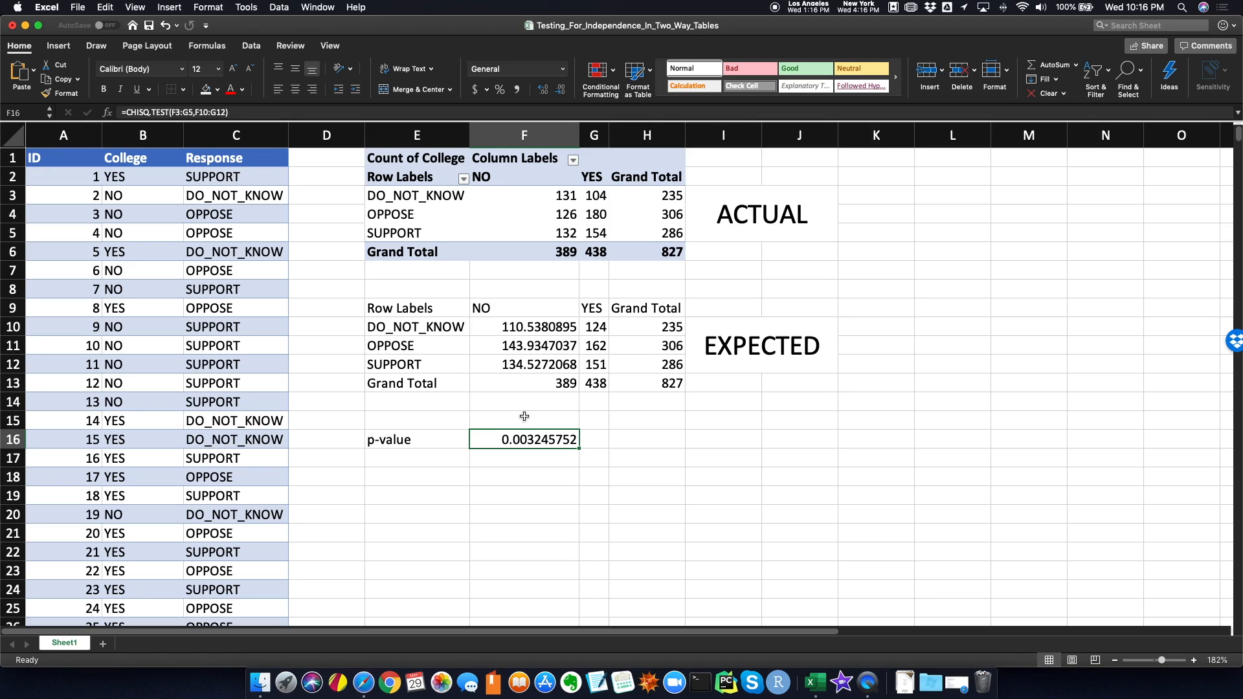
Label E18 TEST-STATISTIC and enter =CHISQ.INV.RT(F16,2) in F18, giving 11.46081663.
left_click(417, 477)
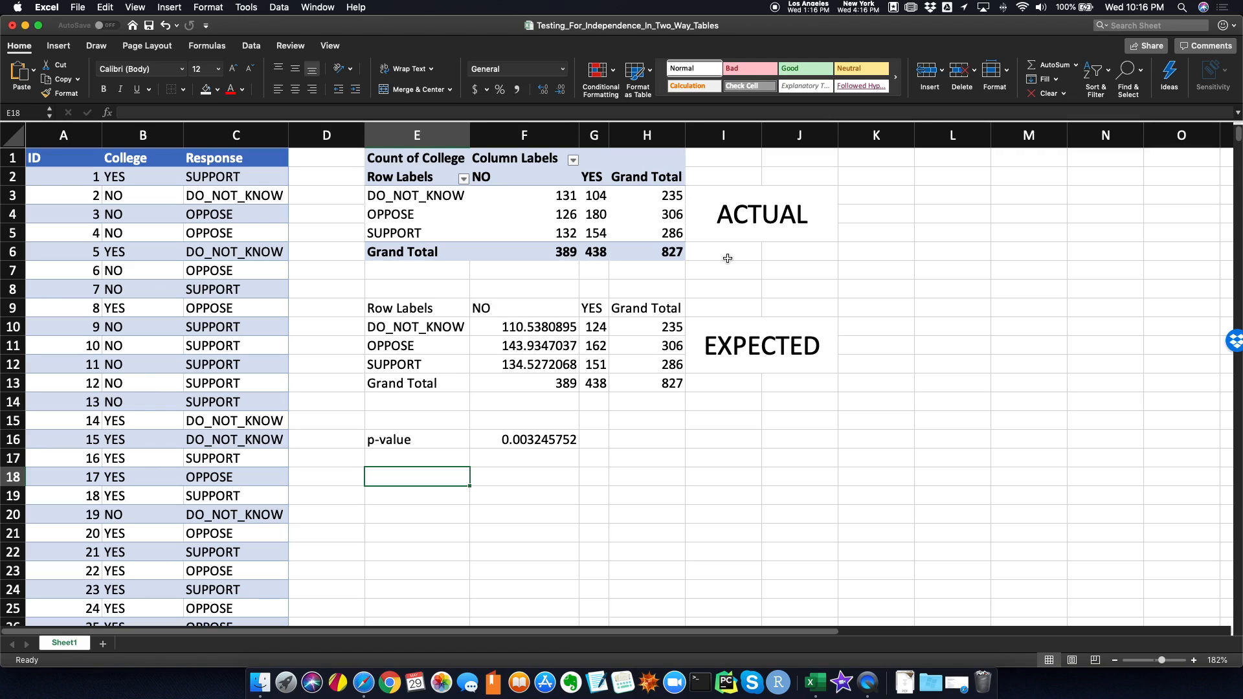
type("TEST-STATISTIC")
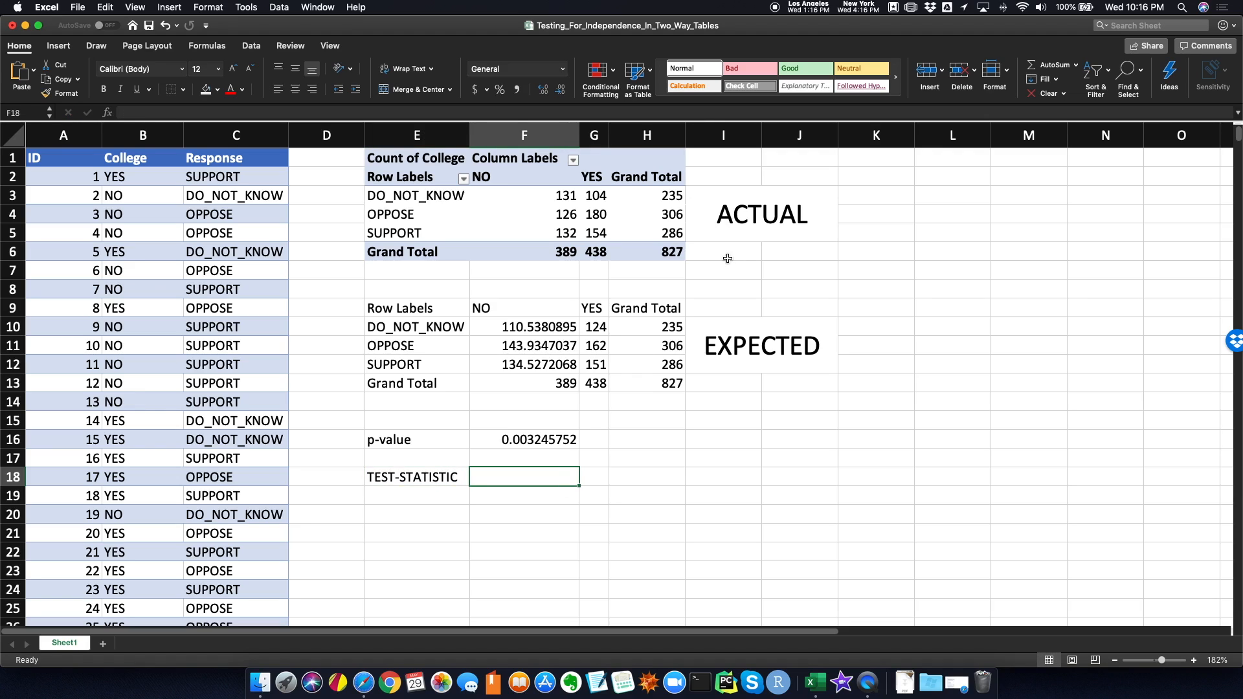
type("=CH")
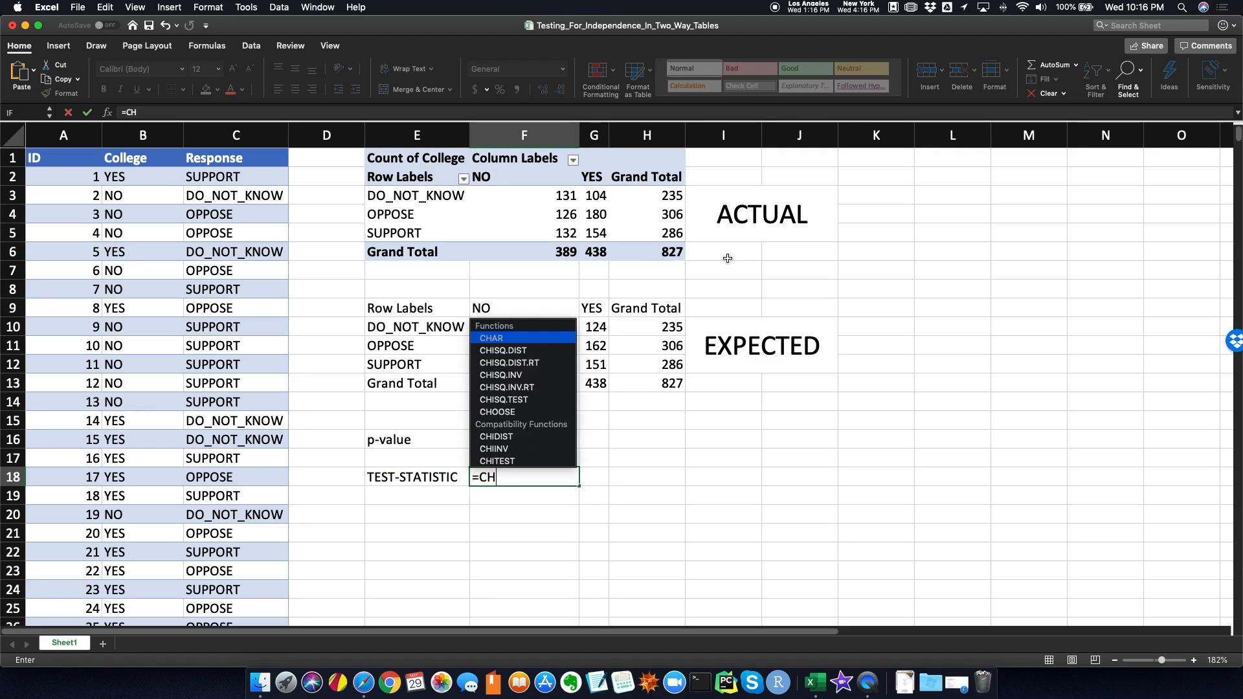
type("ISQ.")
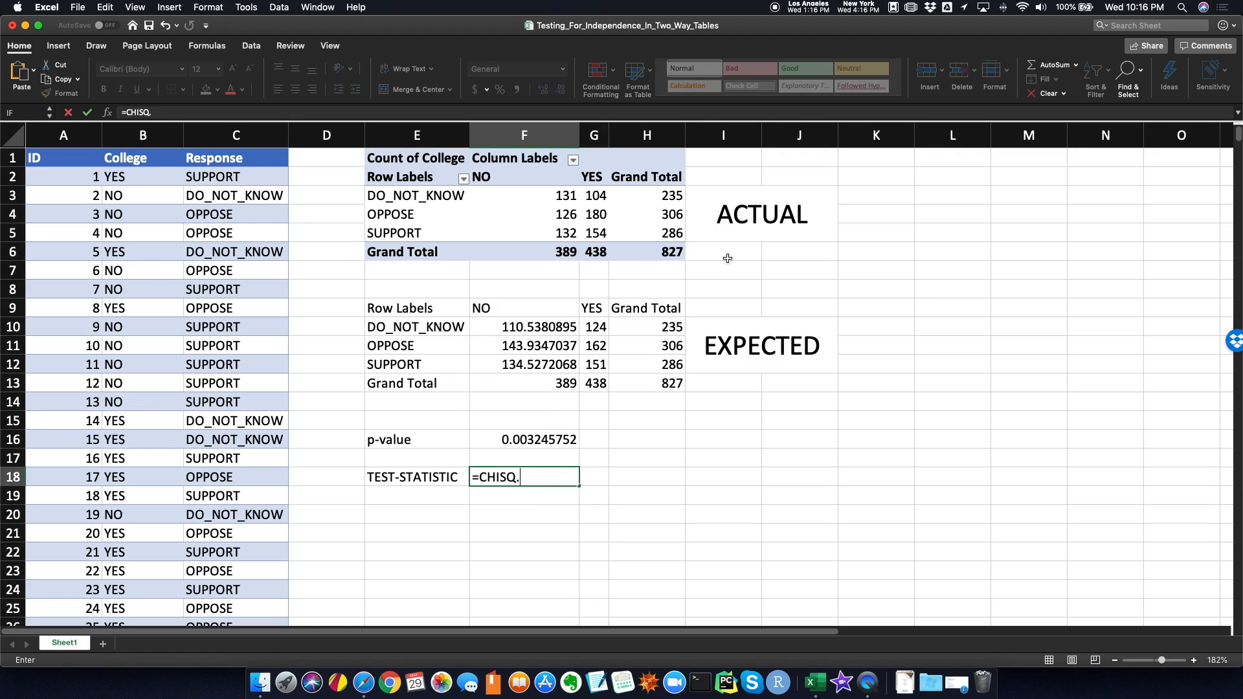
type("INV.RT(")
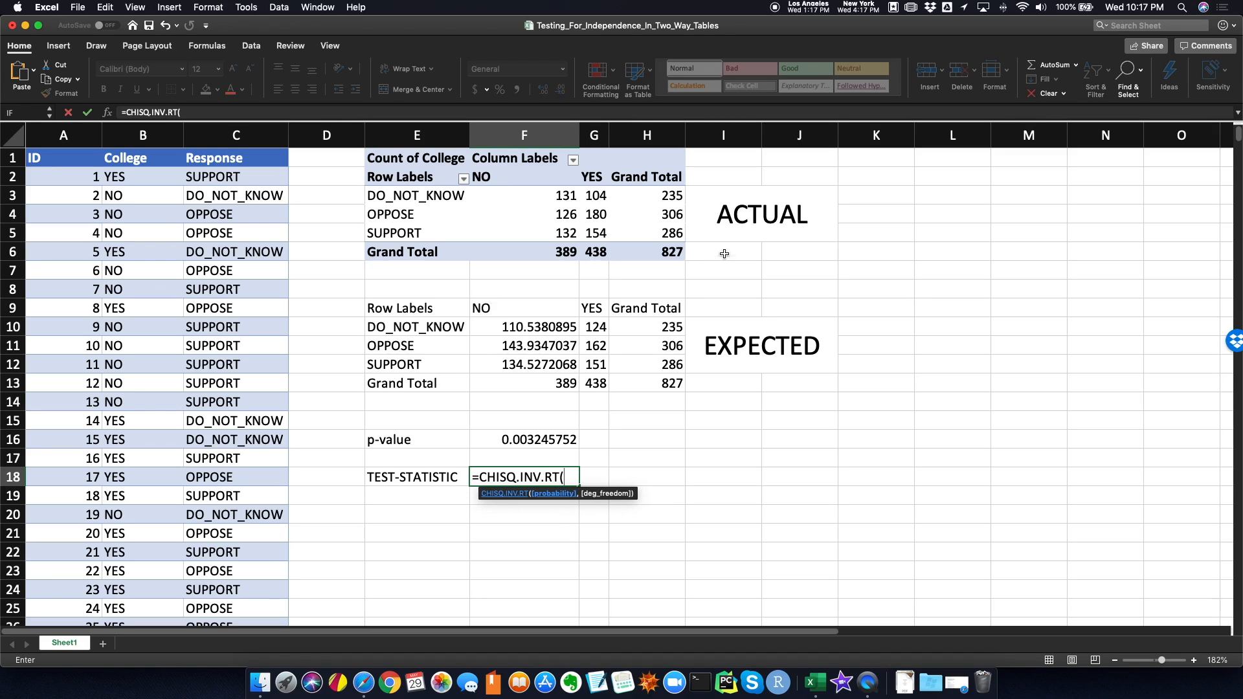
left_click(523, 439)
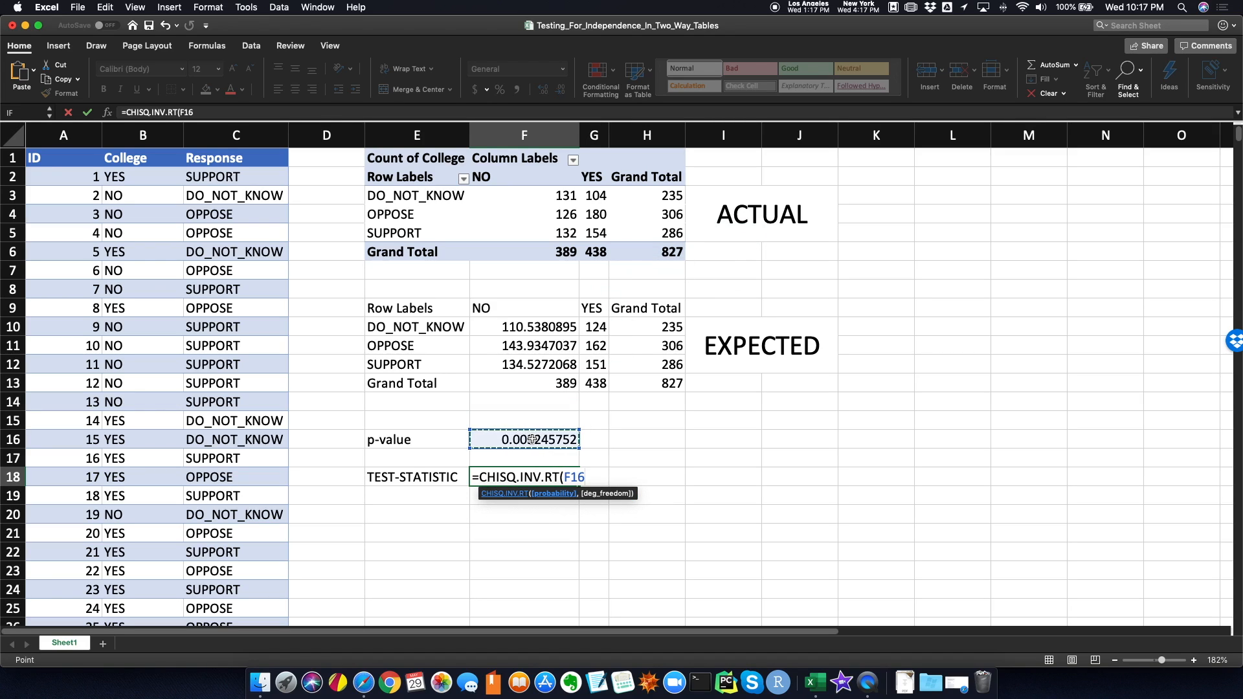
type(",")
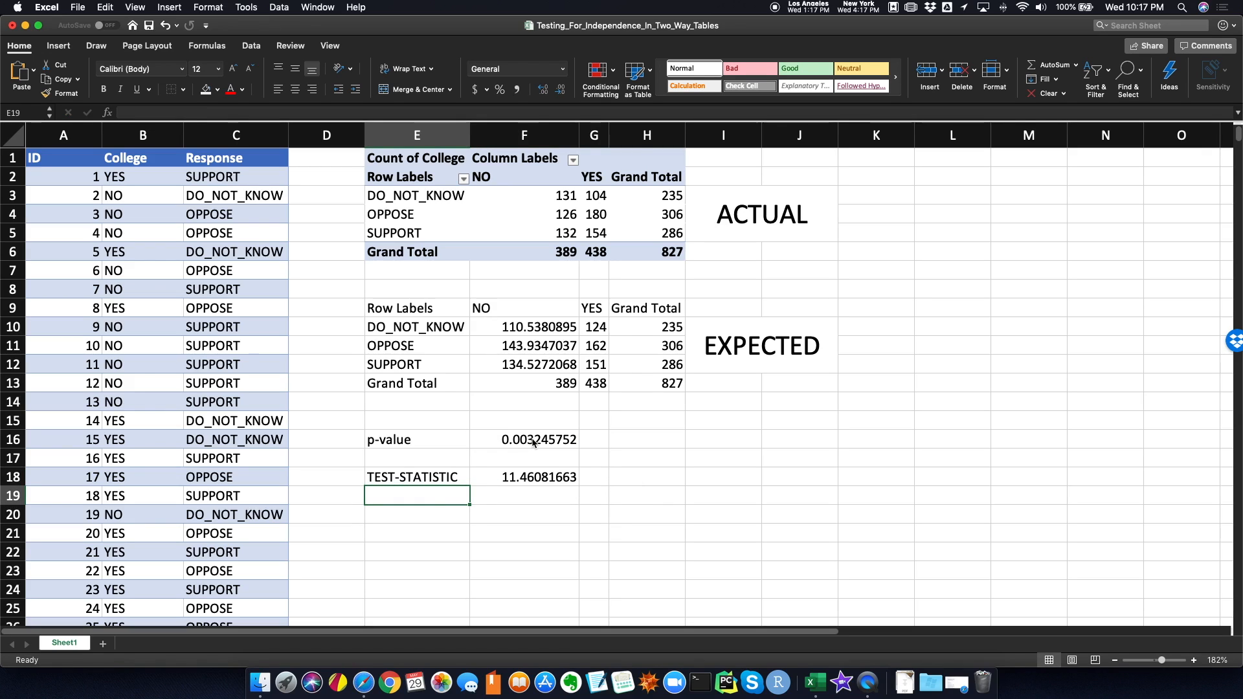
left_click(523, 477)
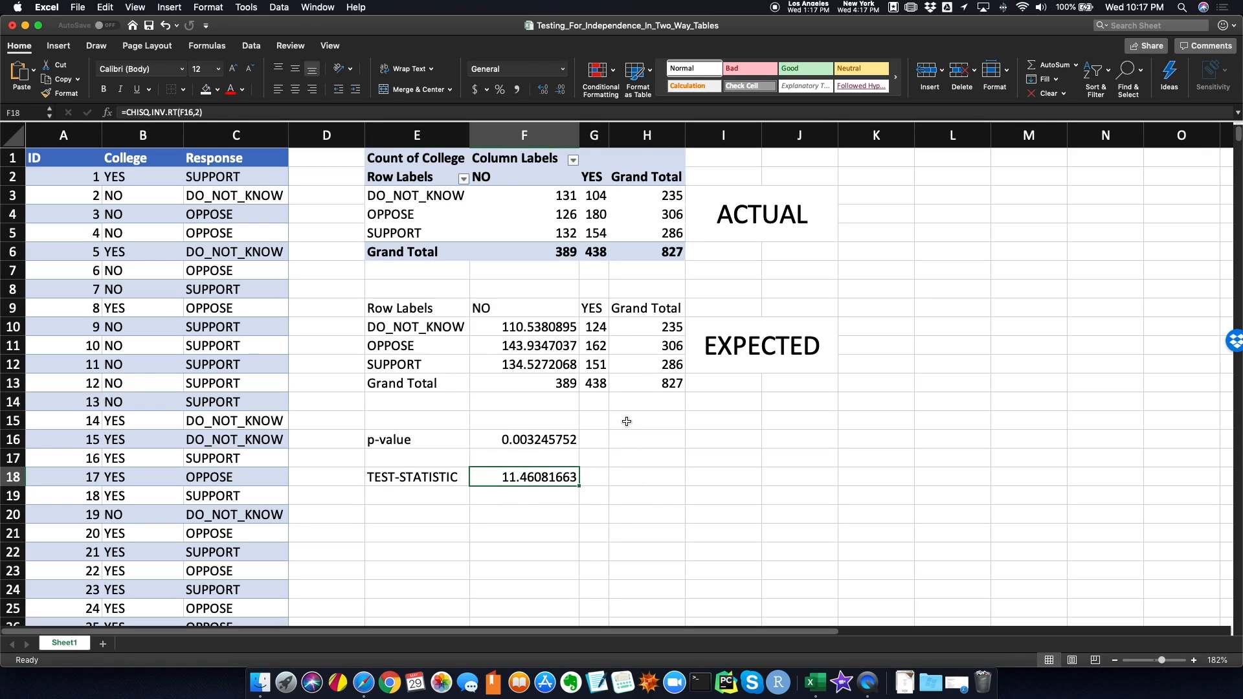